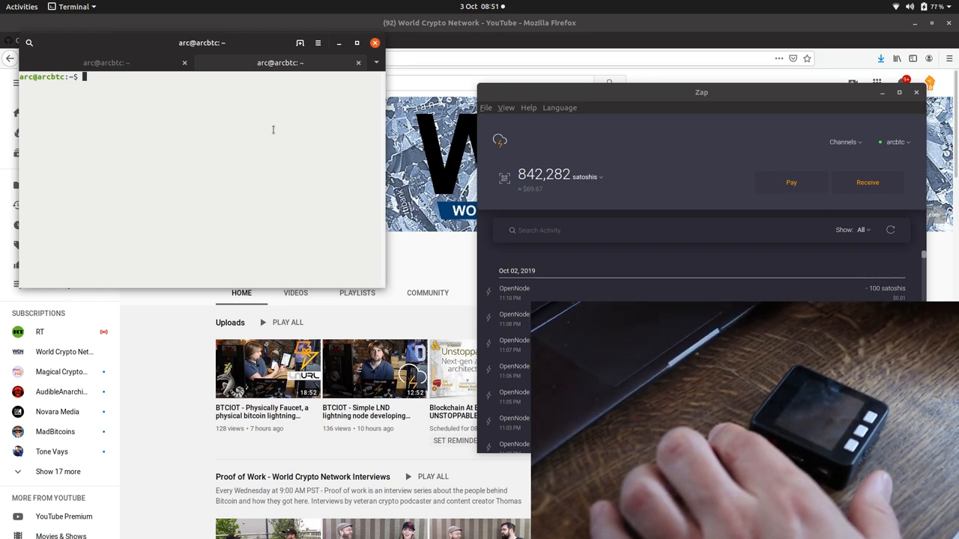
# - Run ssh -R mort.serveo.net:3010:localhost:8180 serveo.net to start the reverse tunnel
pyautogui.write('ssh -R mort.serveo.net:3010:localhost:8180 serveo.net')
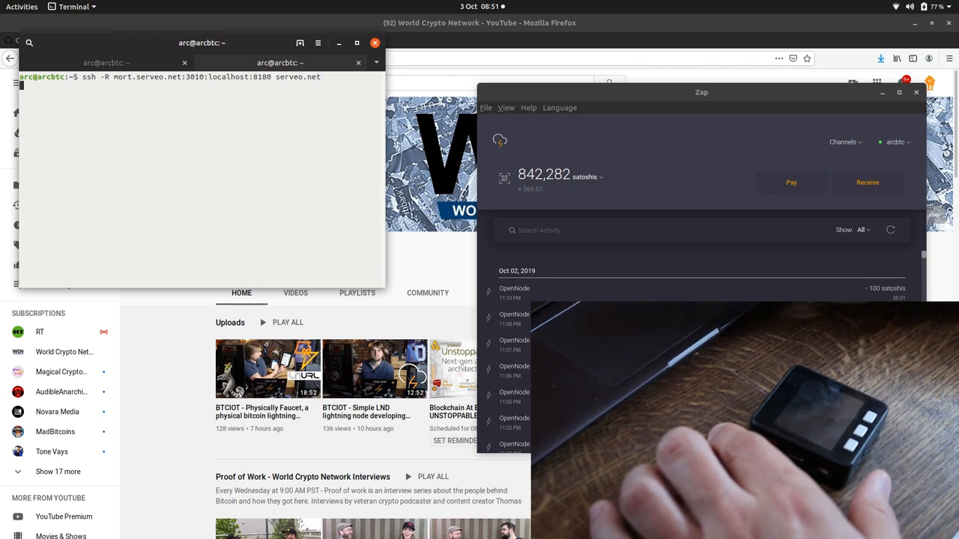
pyautogui.press('Return')
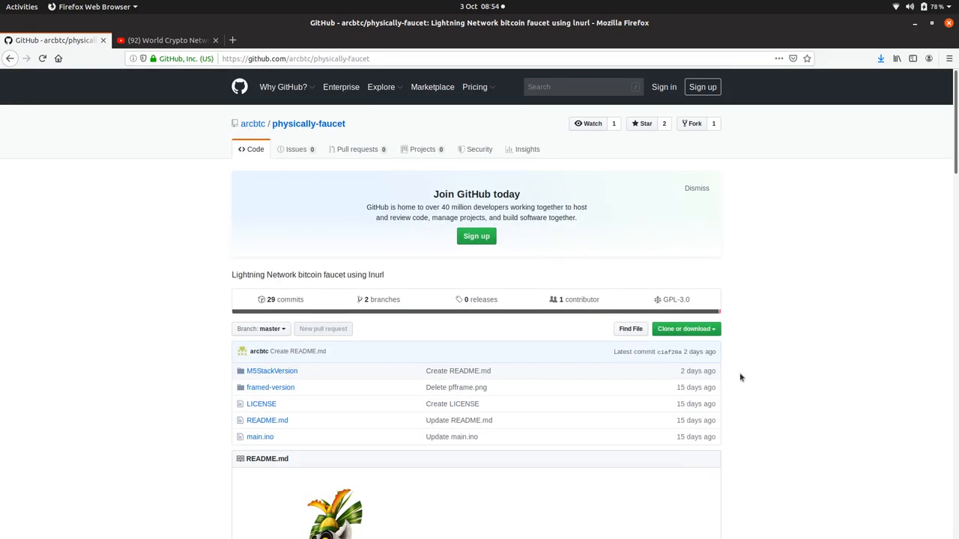
# - Download the physically-faucet repository as a ZIP and browse into its M5StackVersion folder in Archive Manager
pyautogui.scroll(-3)
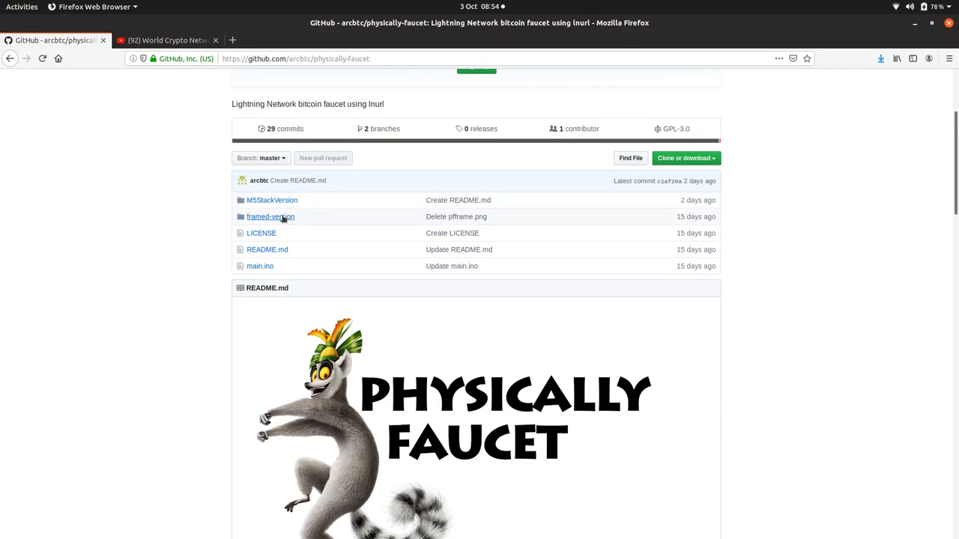
pyautogui.click(271, 201)
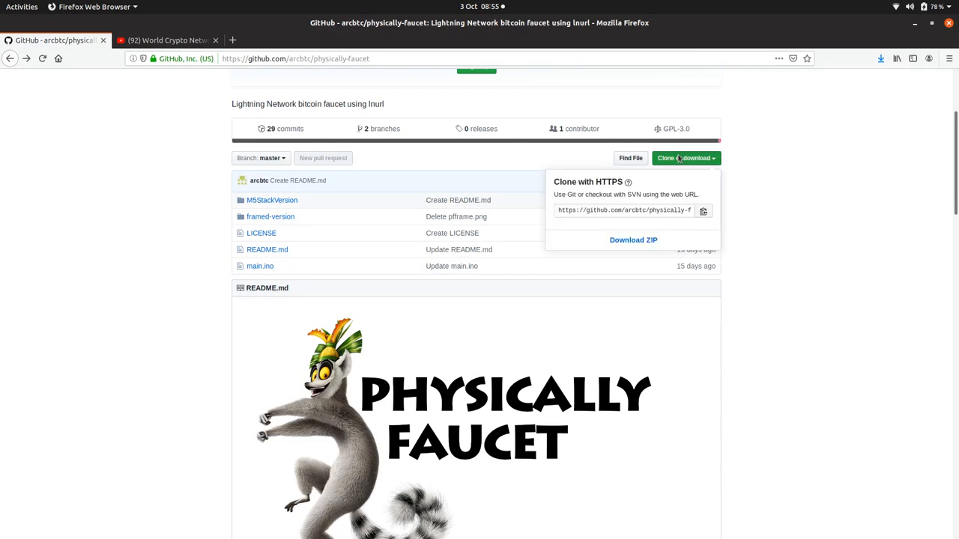
pyautogui.click(632, 240)
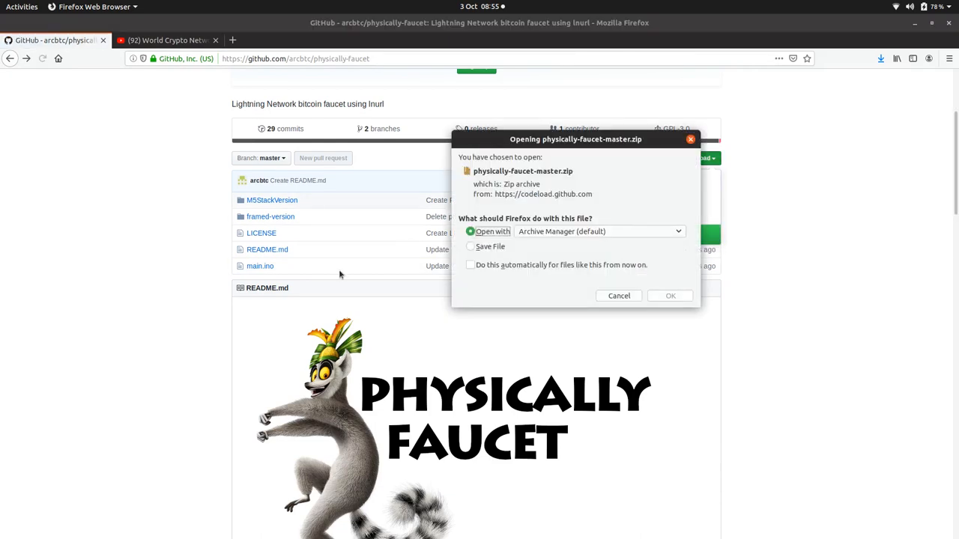
pyautogui.click(670, 295)
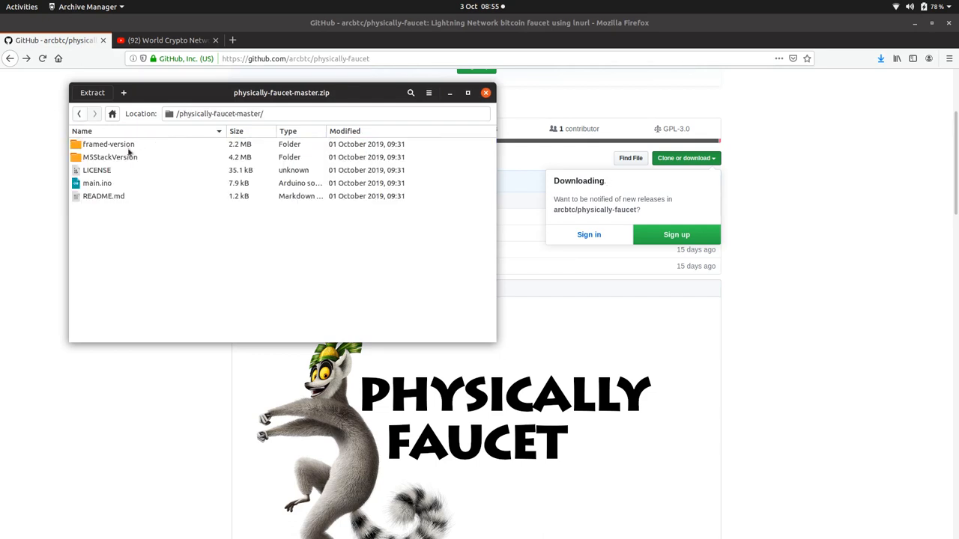
pyautogui.doubleClick(111, 157)
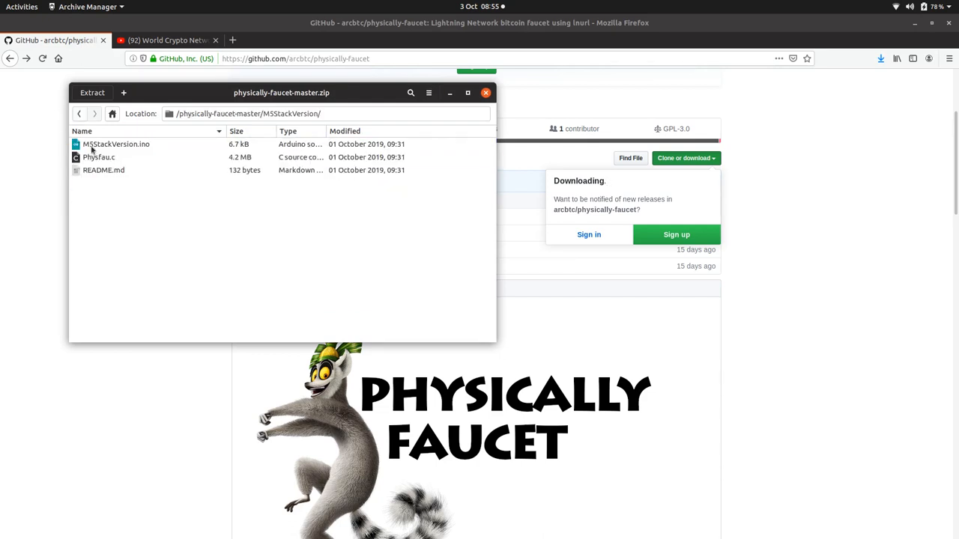
pyautogui.click(485, 93)
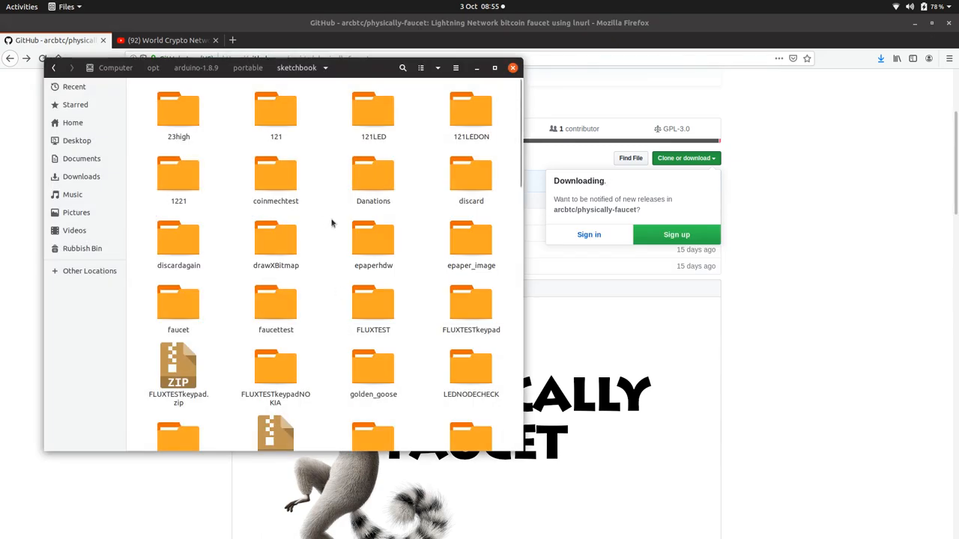
# - Begin a new sketchbook folder, then recheck the folder name in the archive
pyautogui.rightClick(332, 203)
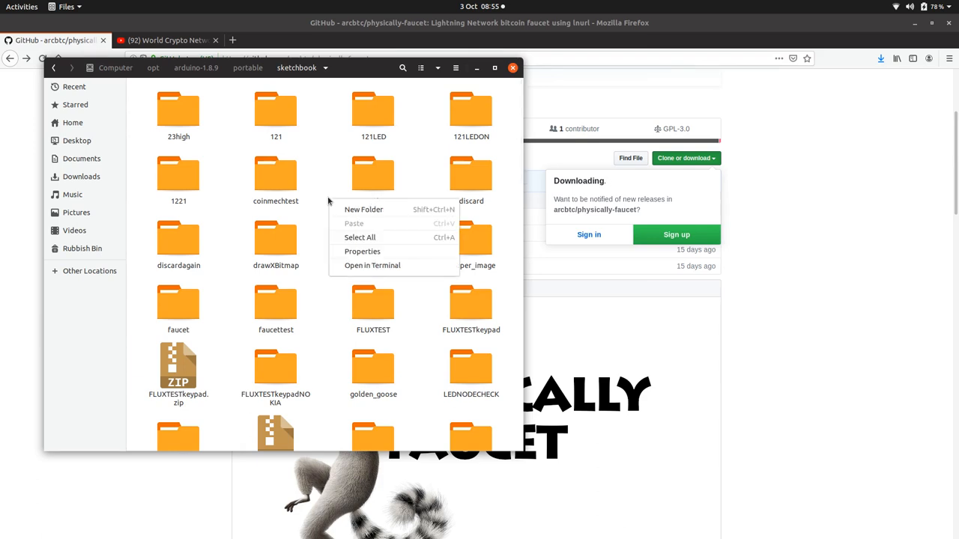
pyautogui.click(363, 209)
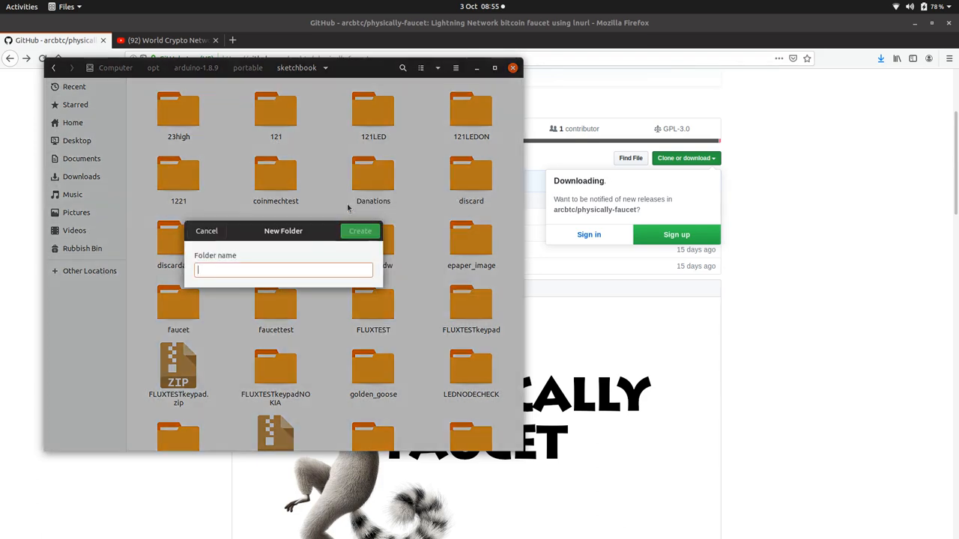
pyautogui.write('m')
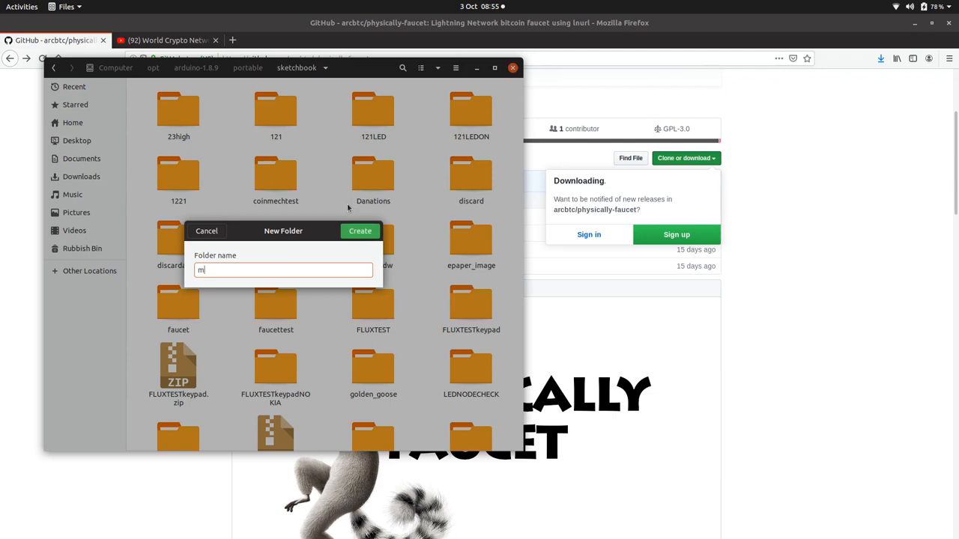
pyautogui.write('5phy')
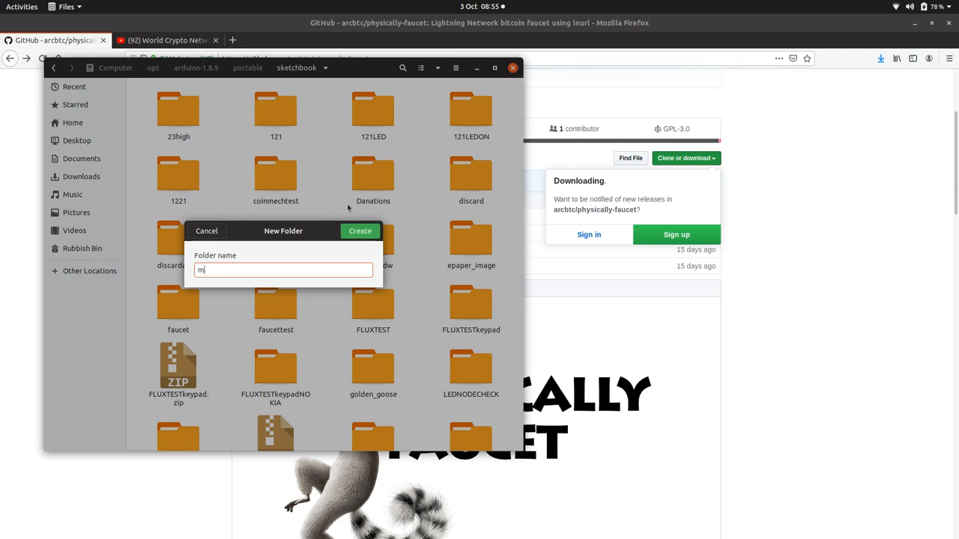
pyautogui.click(359, 231)
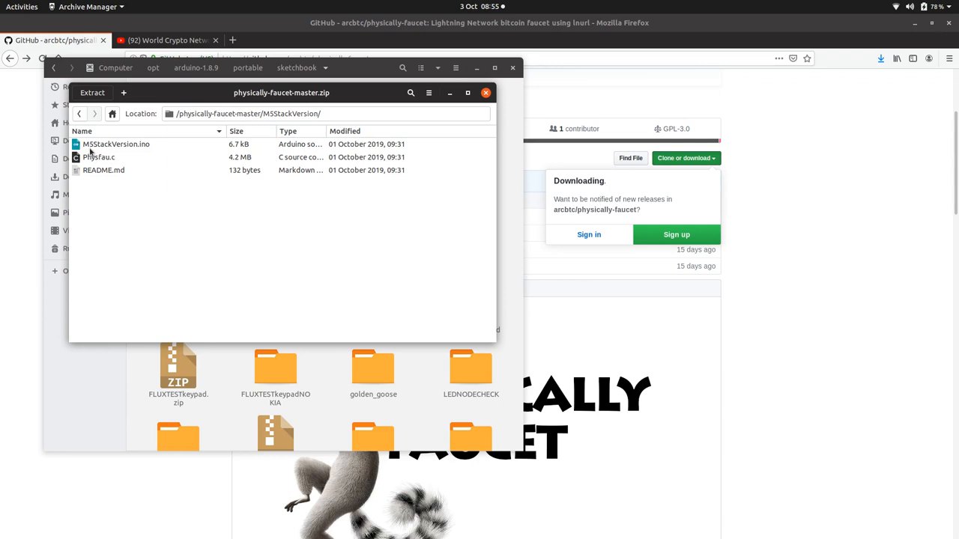
# - Create the M5StackVersion folder in the sketchbook and go into it
pyautogui.rightClick(224, 195)
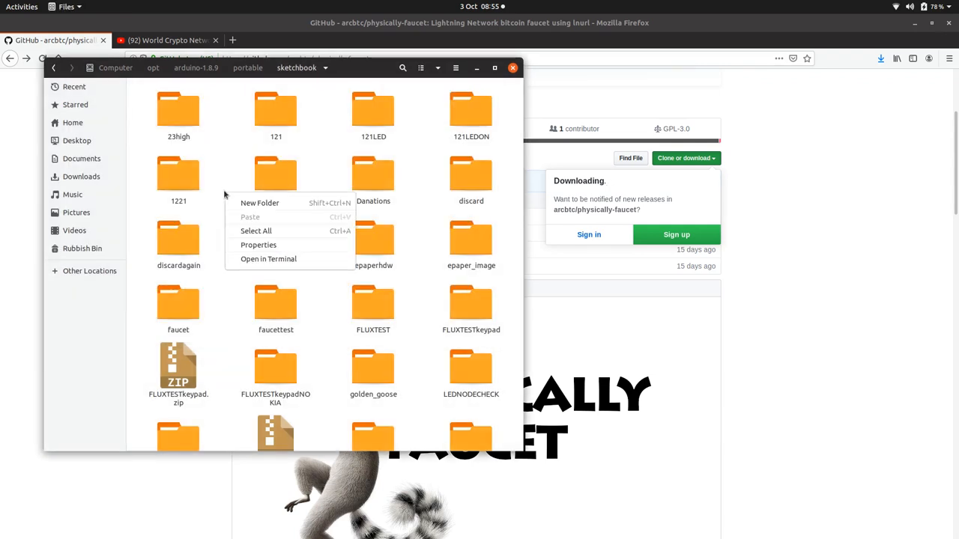
pyautogui.click(237, 201)
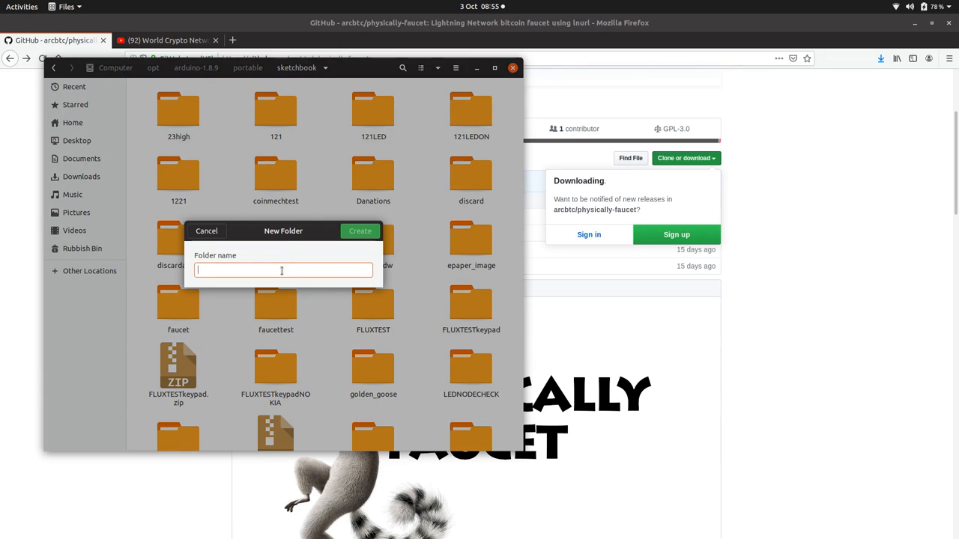
pyautogui.write('M55')
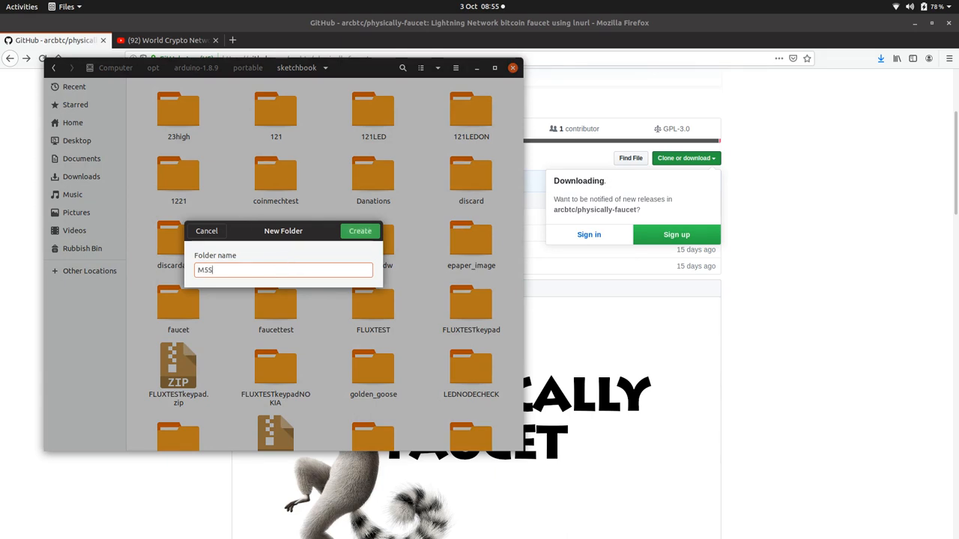
pyautogui.write('StackVersio')
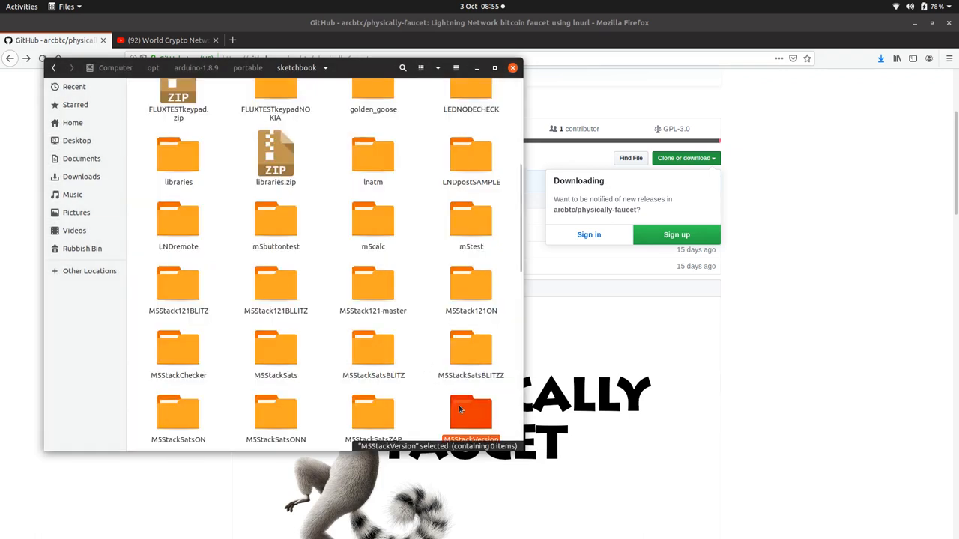
pyautogui.doubleClick(470, 412)
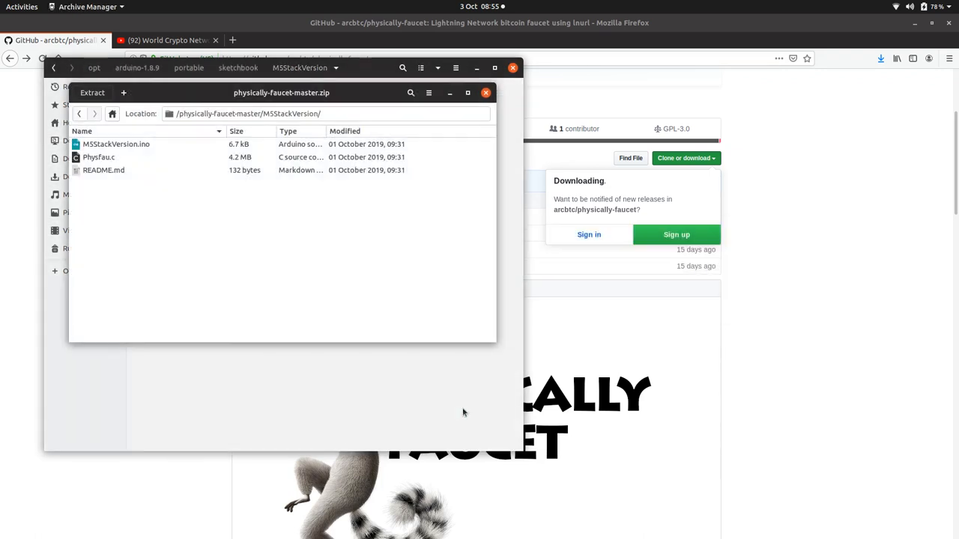
pyautogui.click(117, 158)
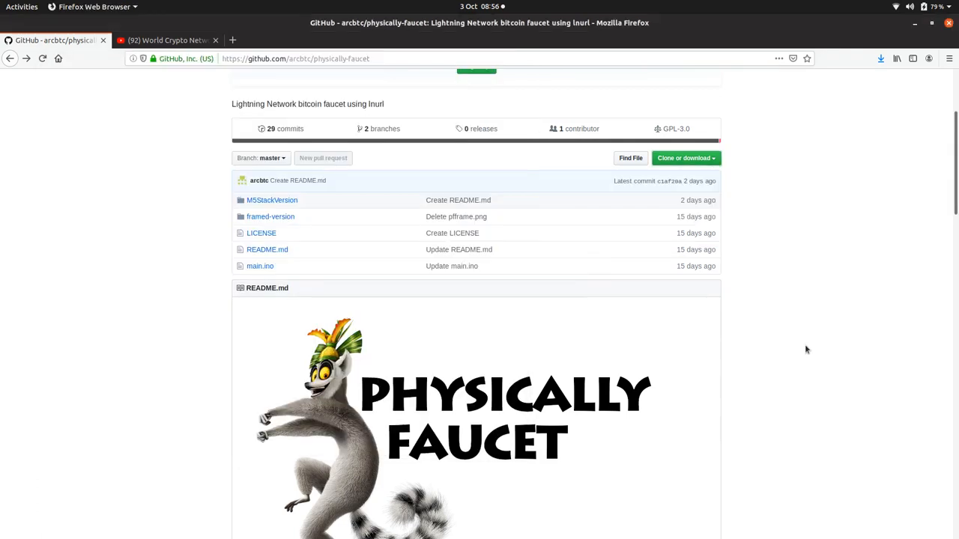
# - Scroll the README to the Installing arduino + libraries section and launch the M5StackVersion sketch
pyautogui.scroll(-3)
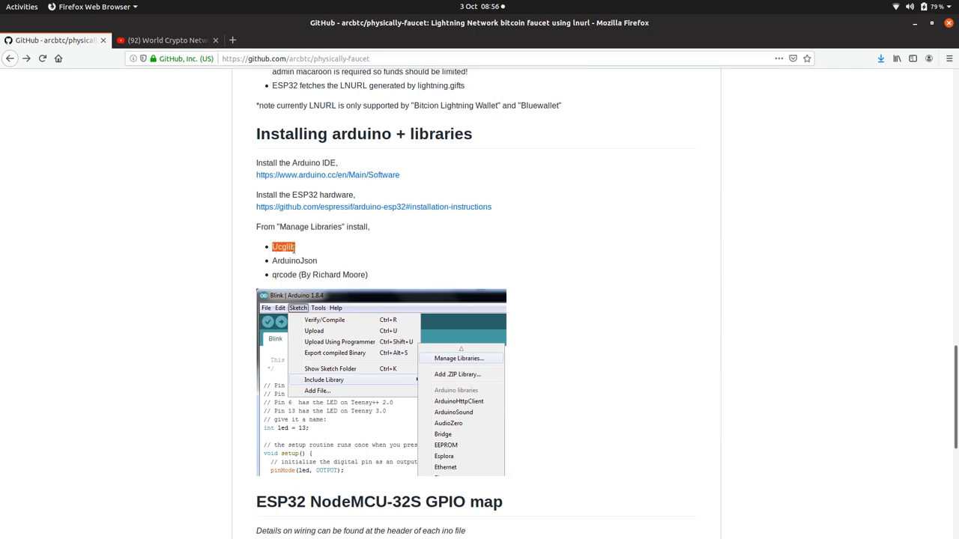
pyautogui.moveTo(310, 282)
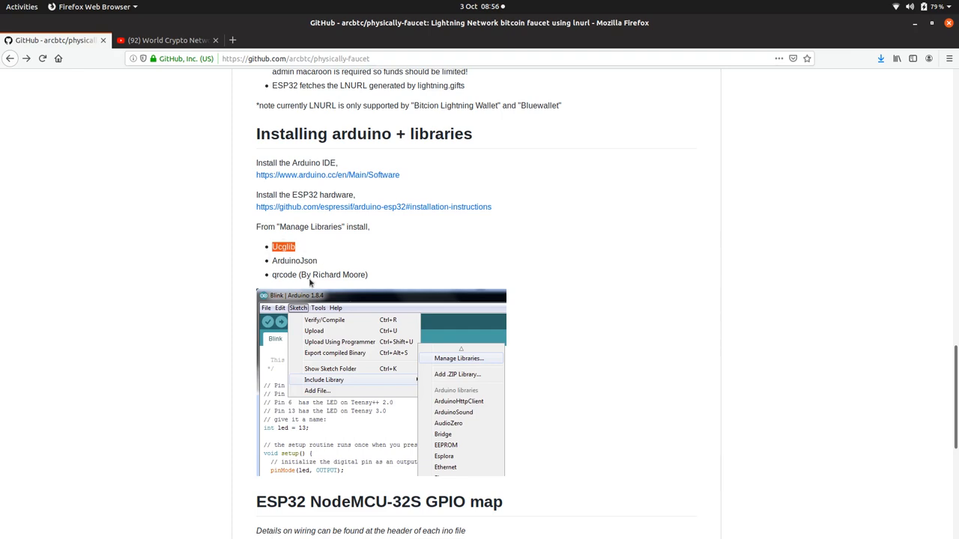
pyautogui.doubleClick(293, 261)
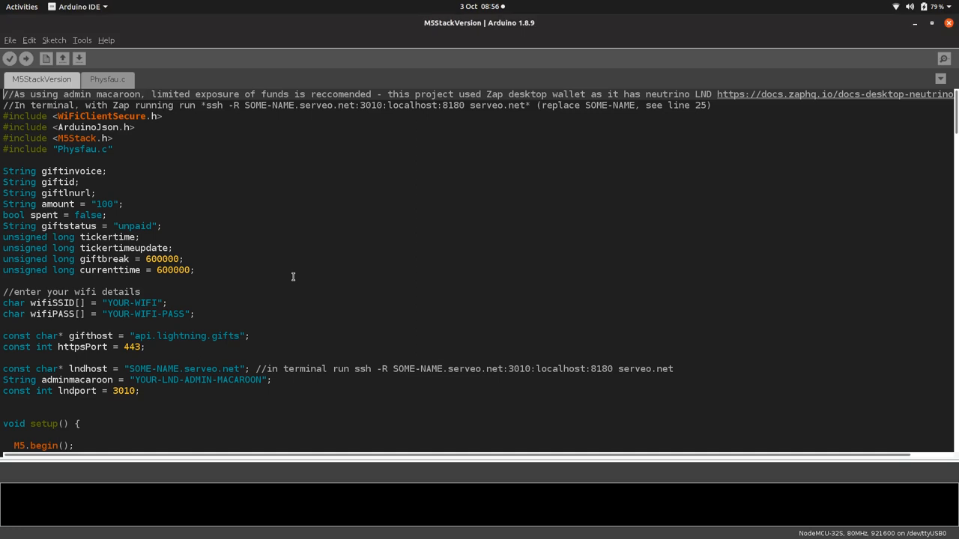
pyautogui.moveTo(119, 102)
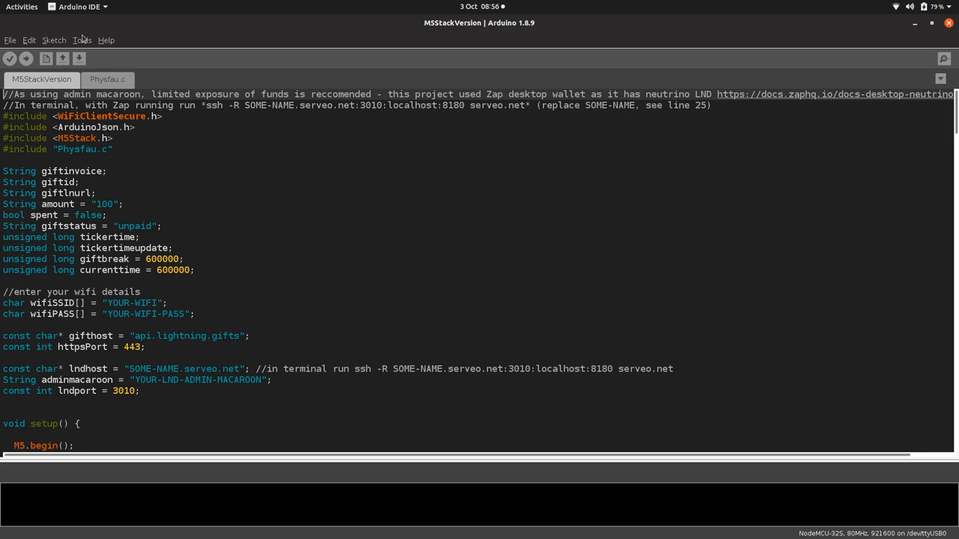
pyautogui.click(54, 39)
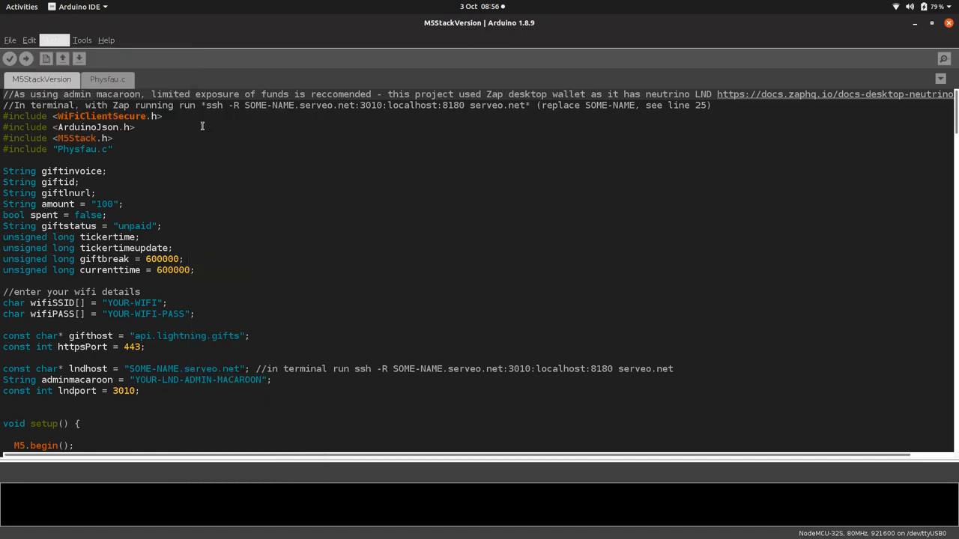
pyautogui.moveTo(476, 162)
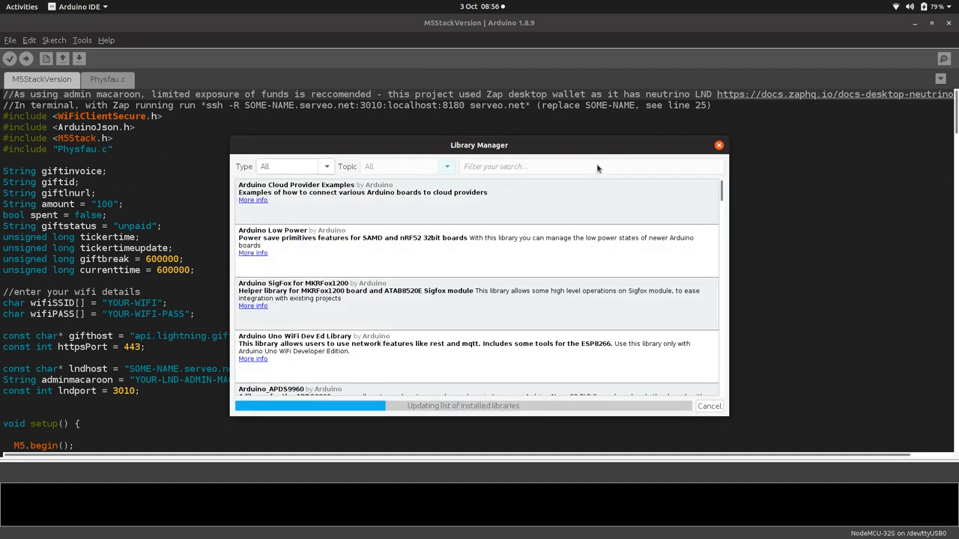
pyautogui.write('M')
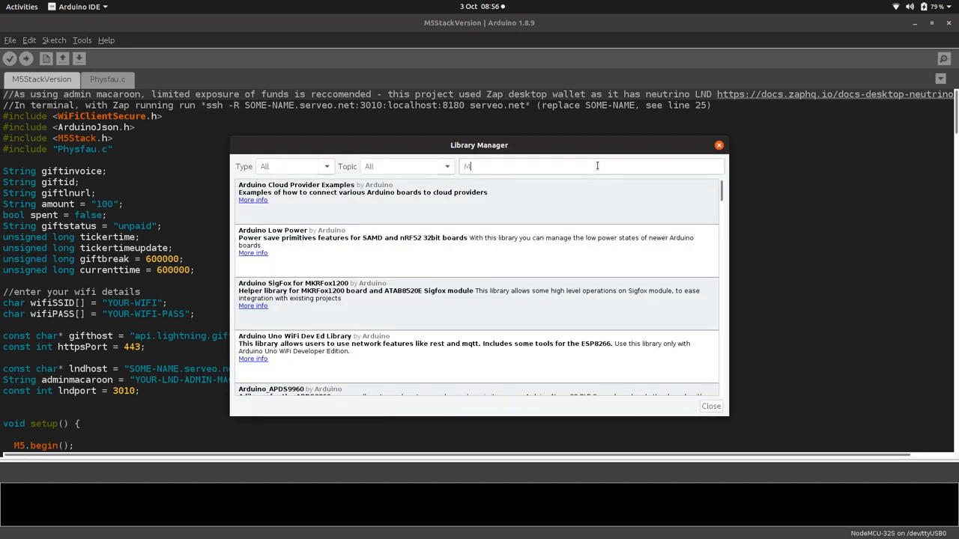
pyautogui.write('M5Stack')
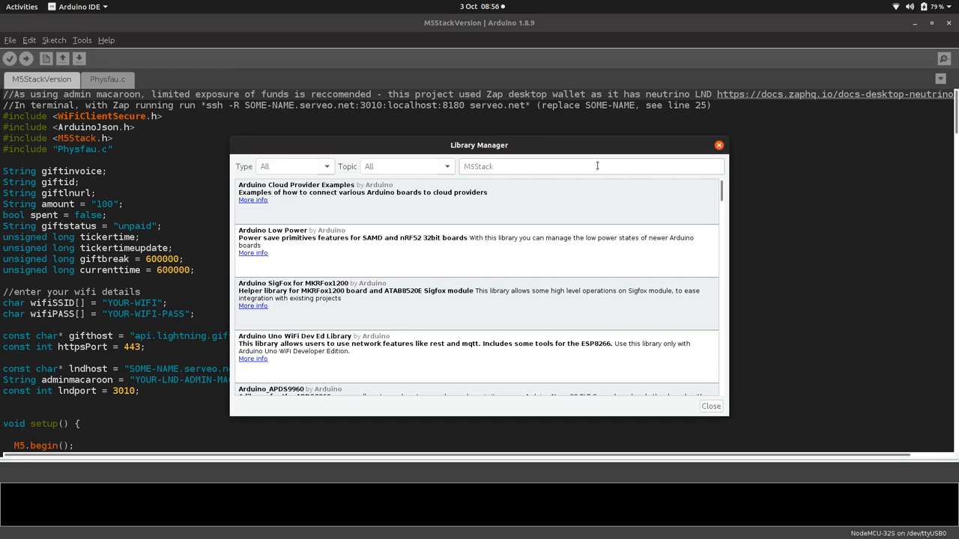
pyautogui.write('M5Stack')
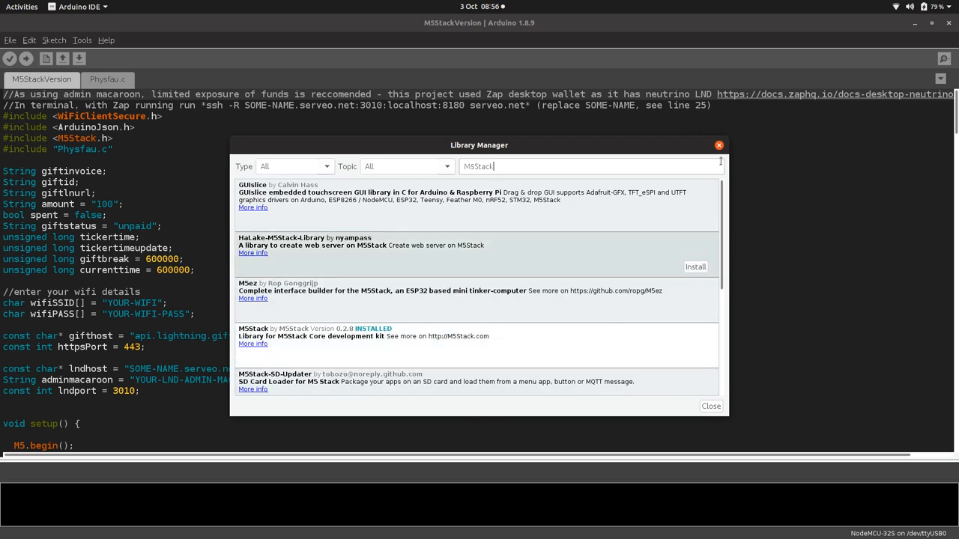
pyautogui.click(719, 144)
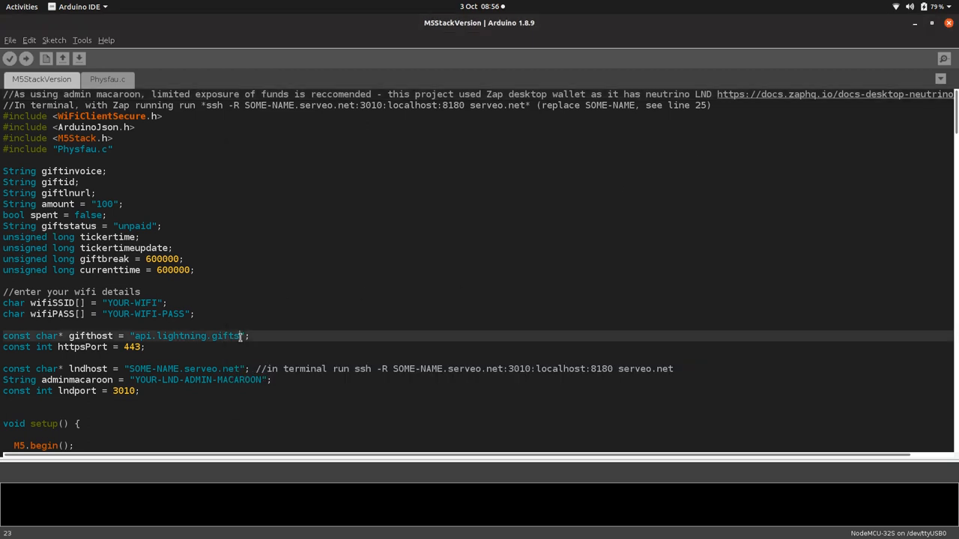
pyautogui.doubleClick(186, 335)
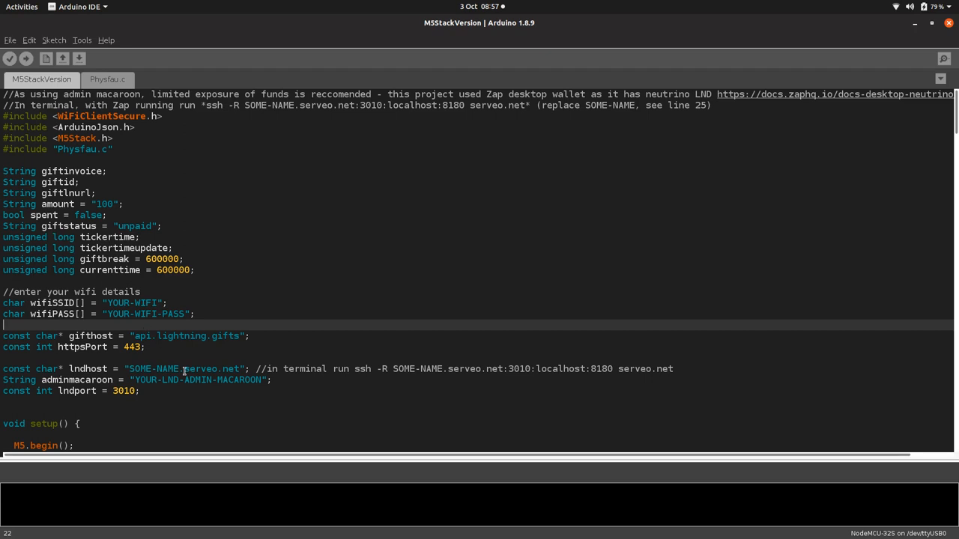
pyautogui.doubleClick(156, 368)
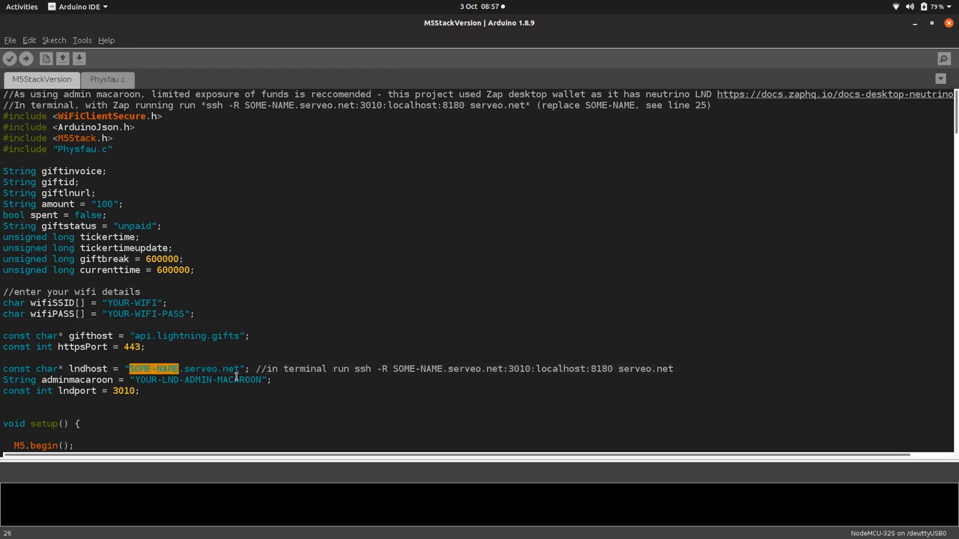
pyautogui.press('alt+Tab')
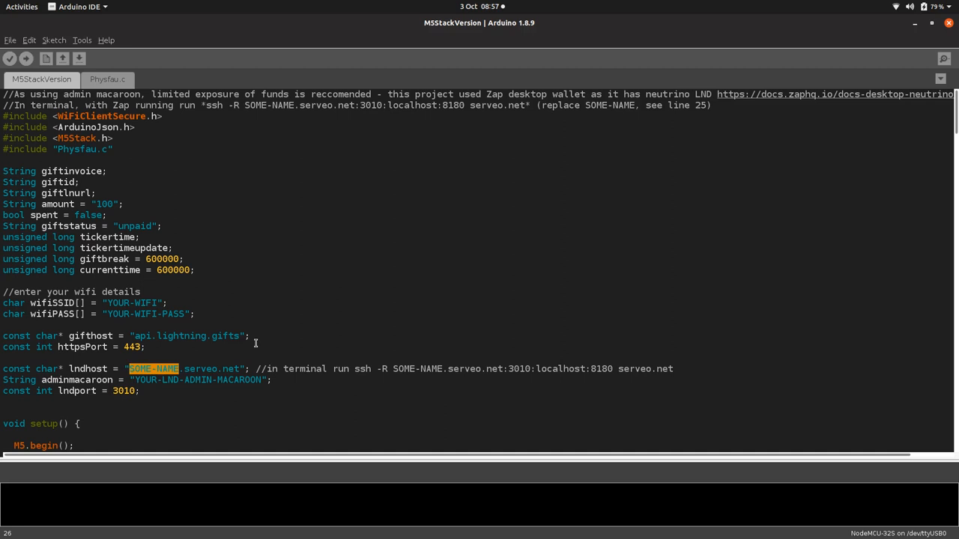
pyautogui.scroll(-3)
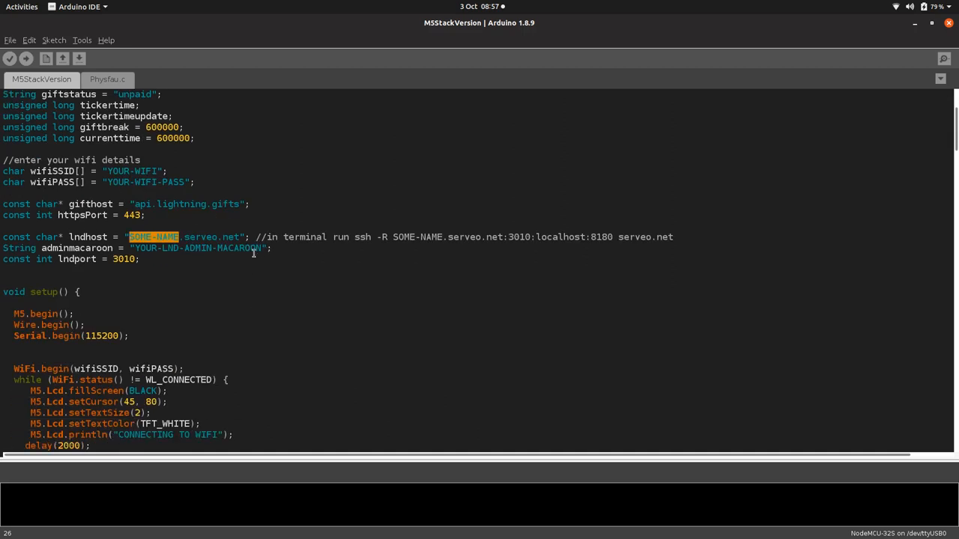
pyautogui.moveTo(278, 300)
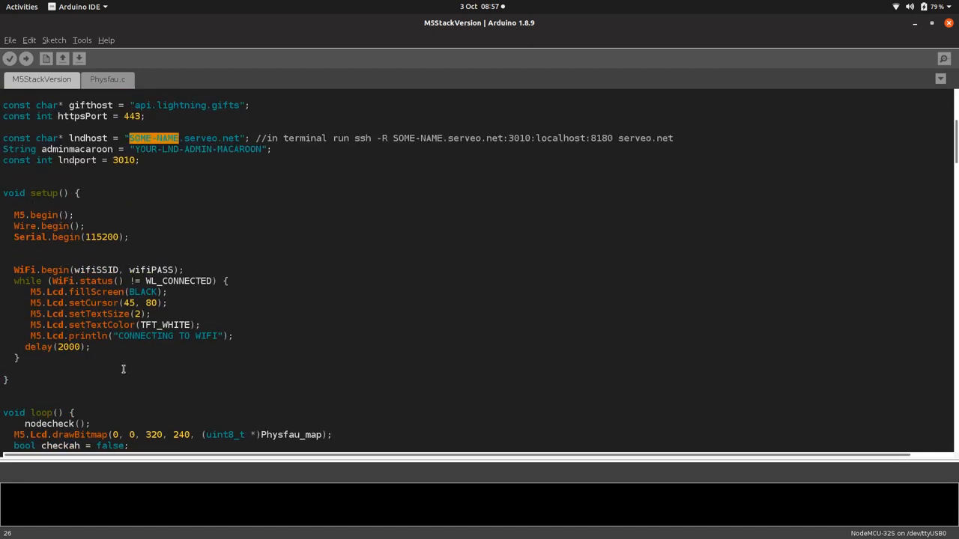
pyautogui.scroll(-3)
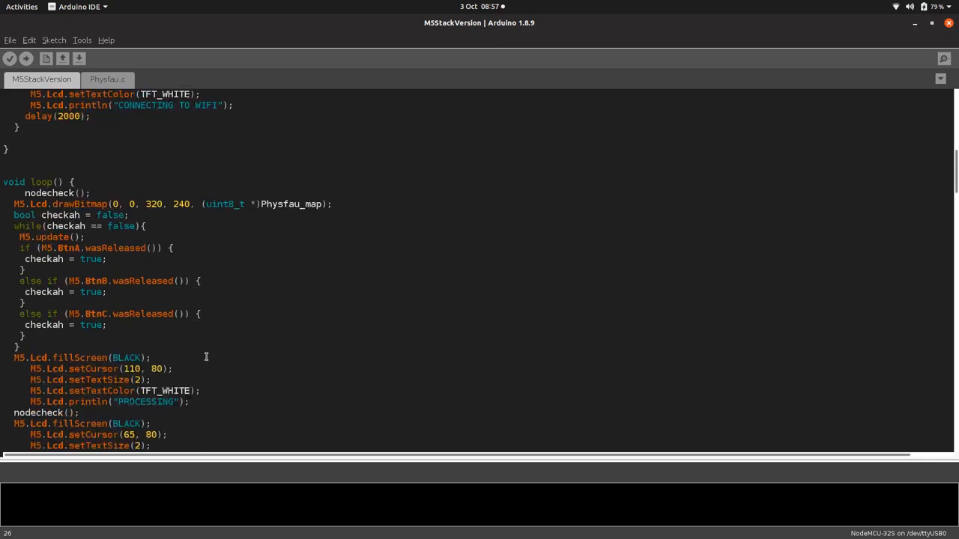
pyautogui.scroll(3)
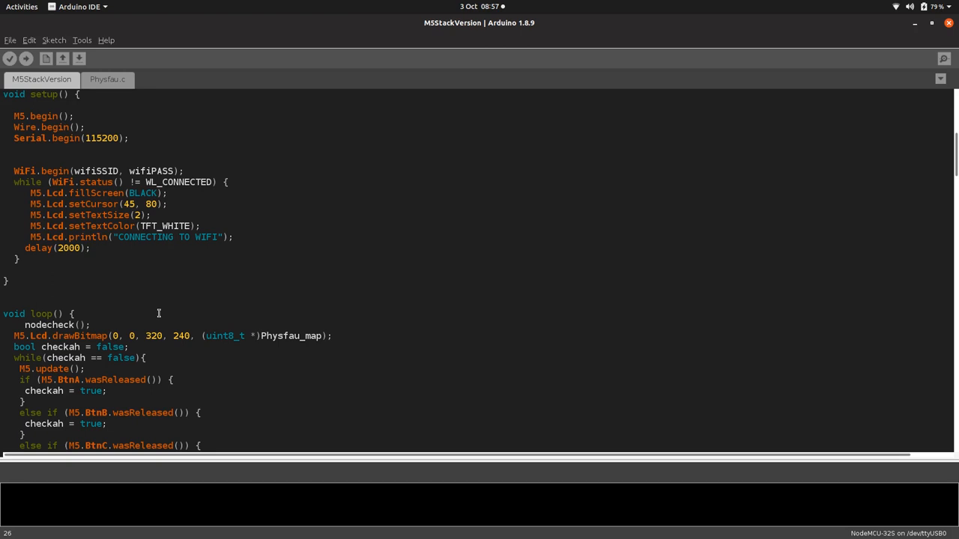
pyautogui.scroll(-3)
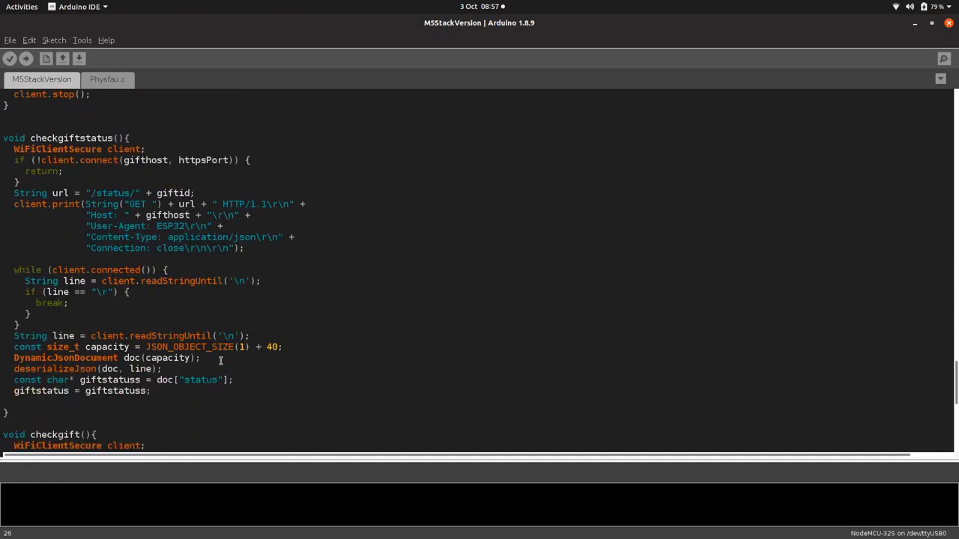
pyautogui.scroll(-3)
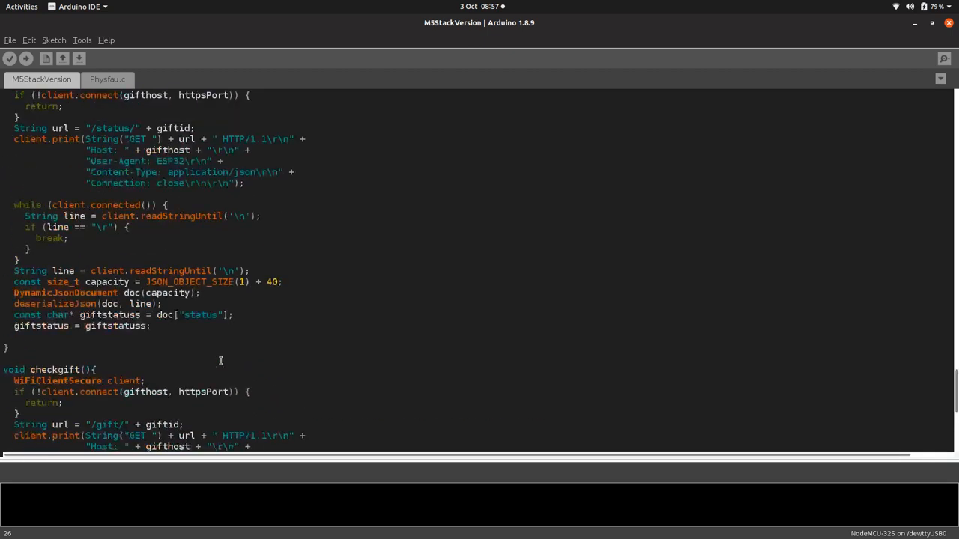
pyautogui.scroll(-3)
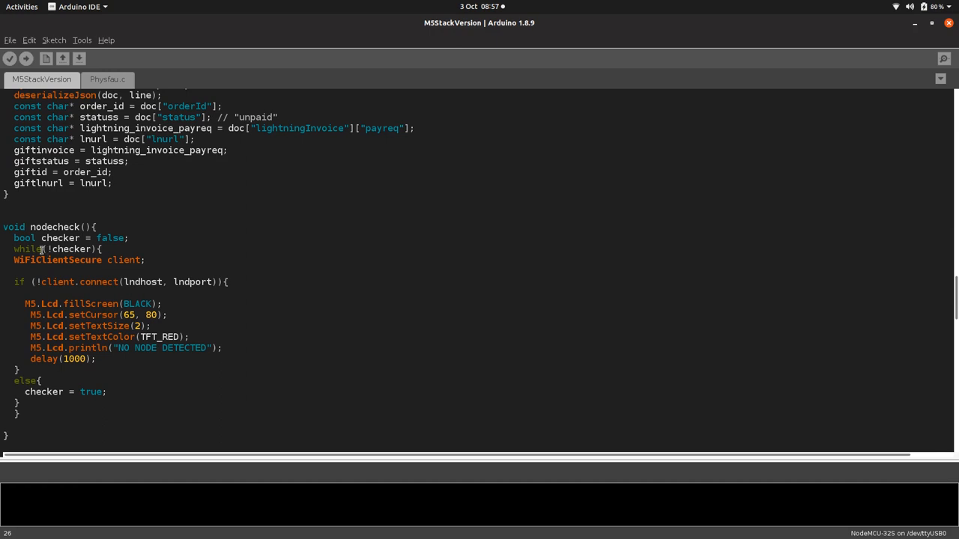
pyautogui.moveTo(131, 269)
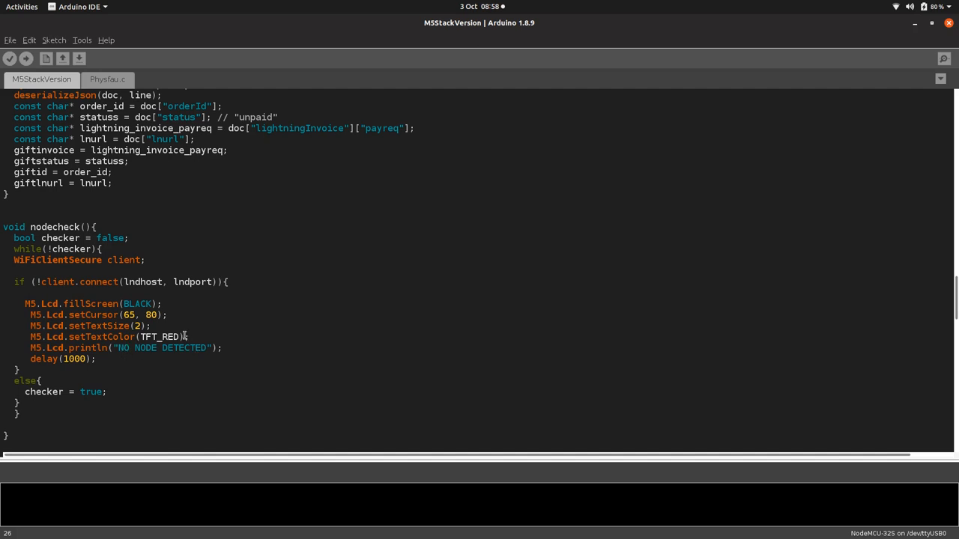
pyautogui.scroll(-3)
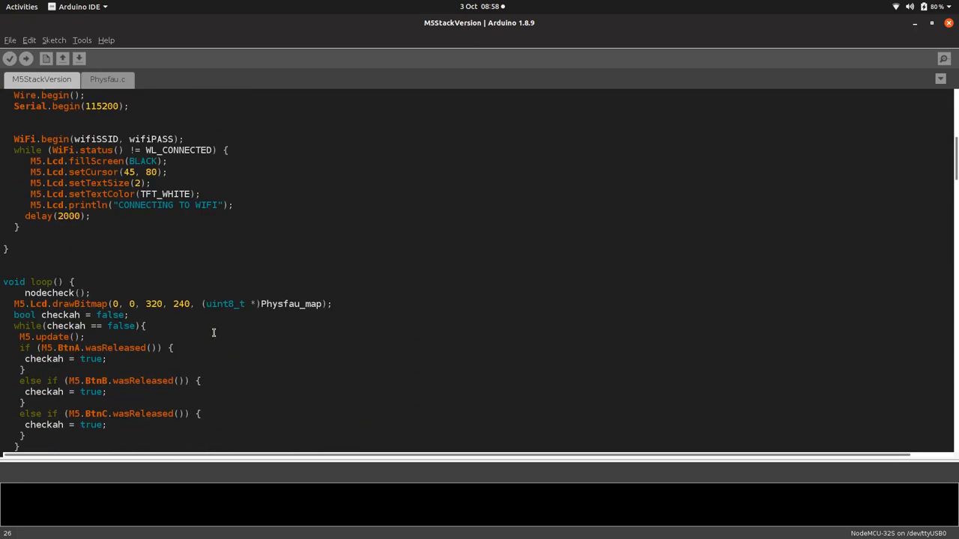
pyautogui.scroll(-3)
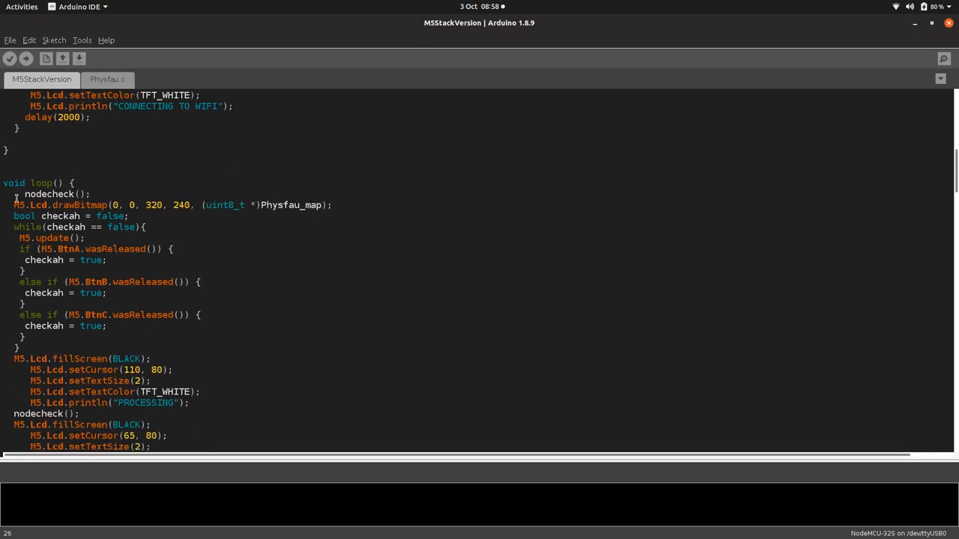
pyautogui.moveTo(318, 203)
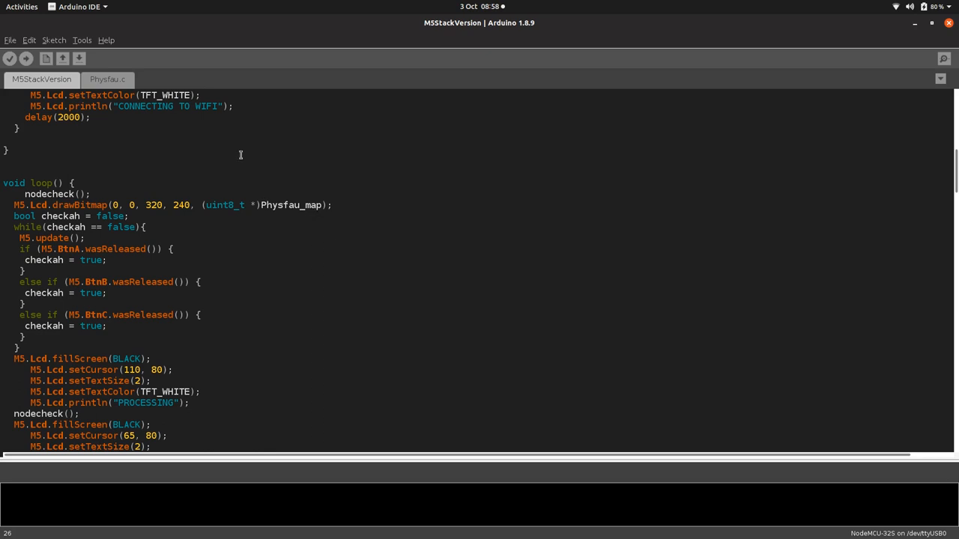
pyautogui.click(108, 78)
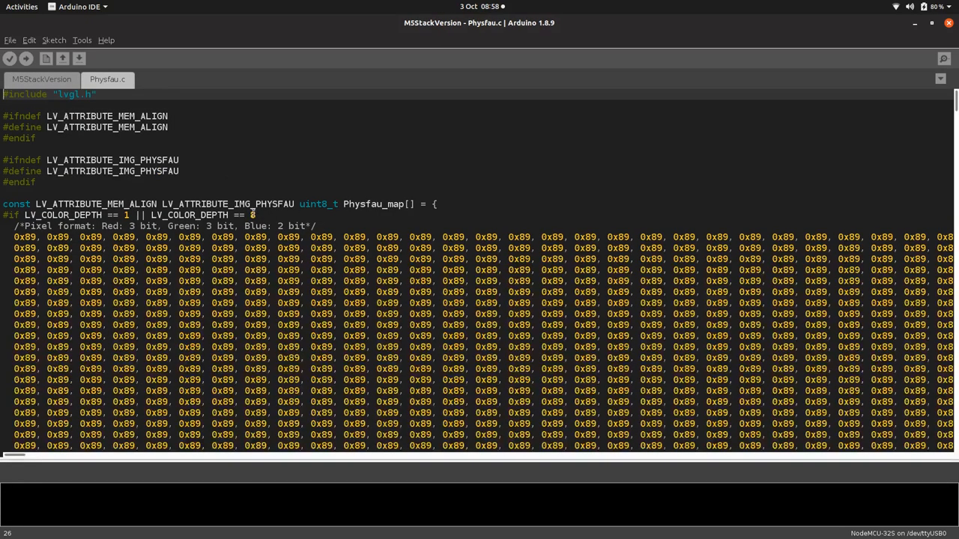
pyautogui.scroll(-3)
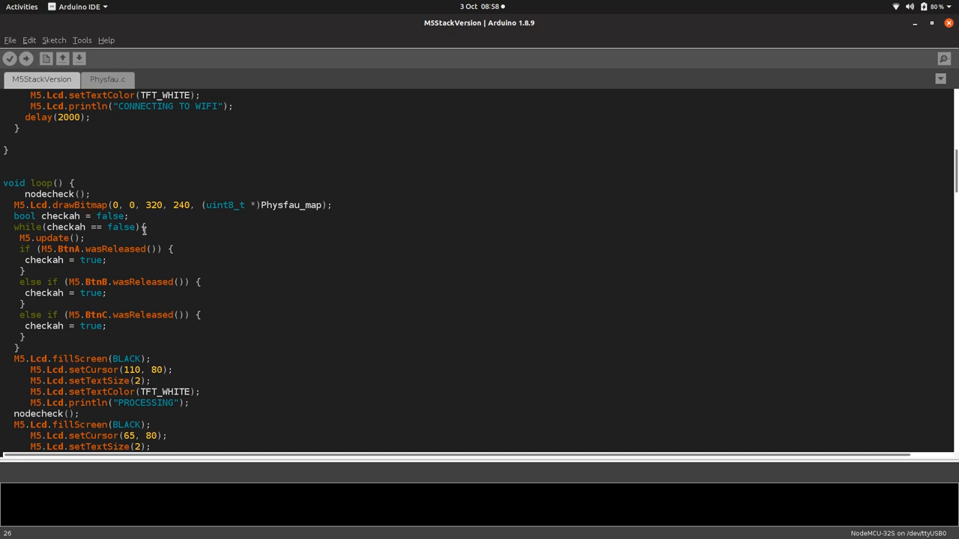
pyautogui.scroll(-3)
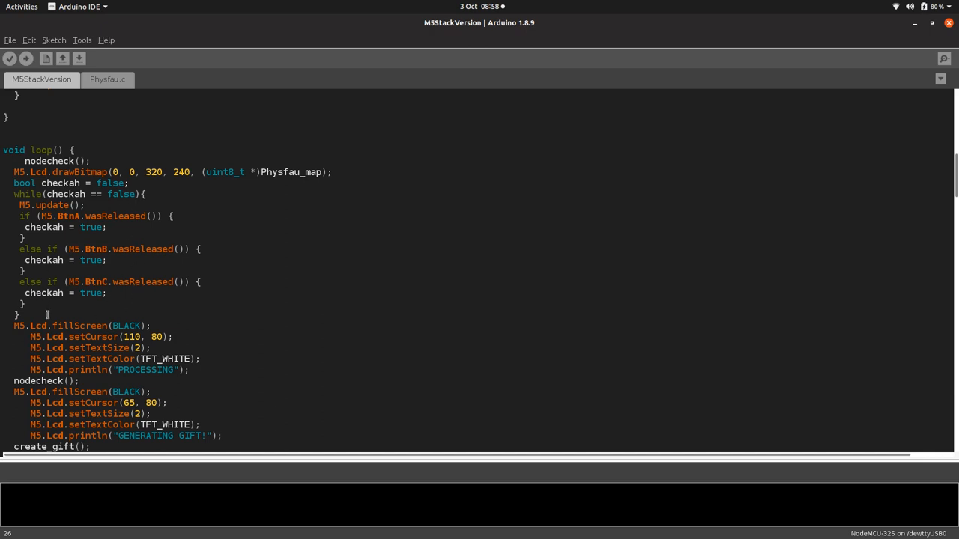
pyautogui.scroll(-3)
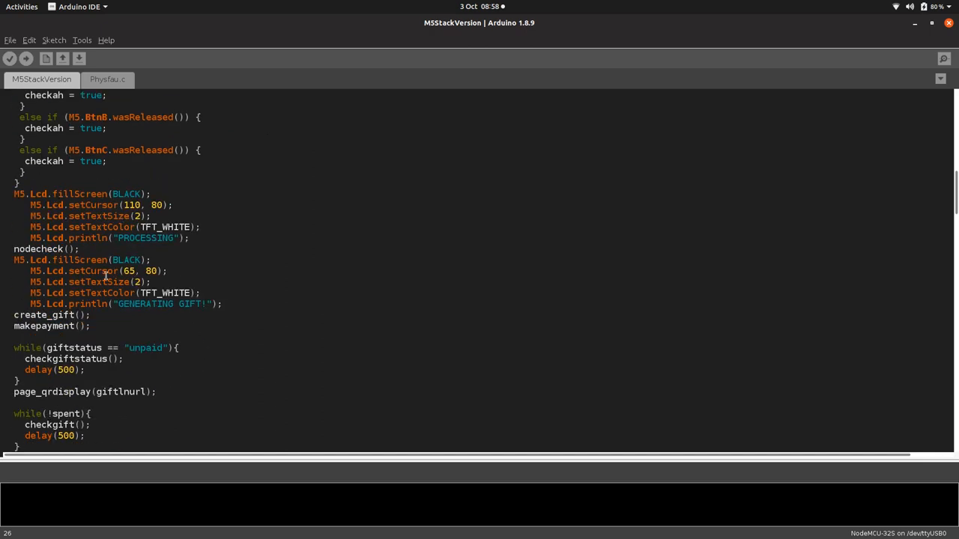
pyautogui.scroll(-3)
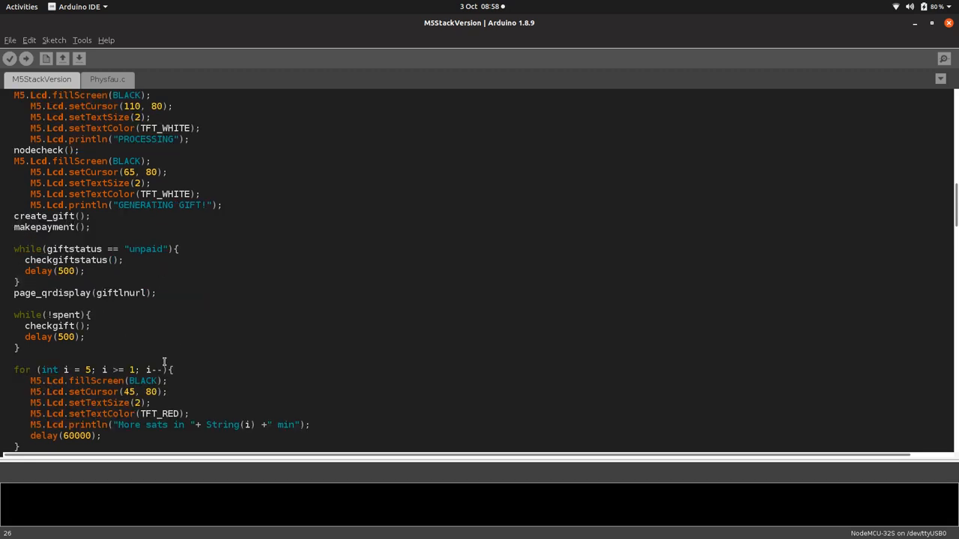
pyautogui.scroll(-3)
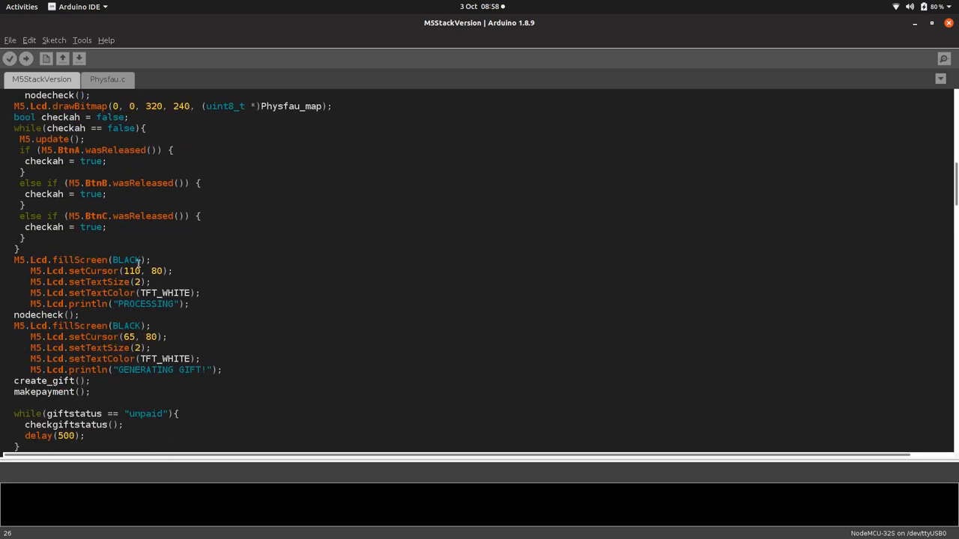
pyautogui.scroll(-3)
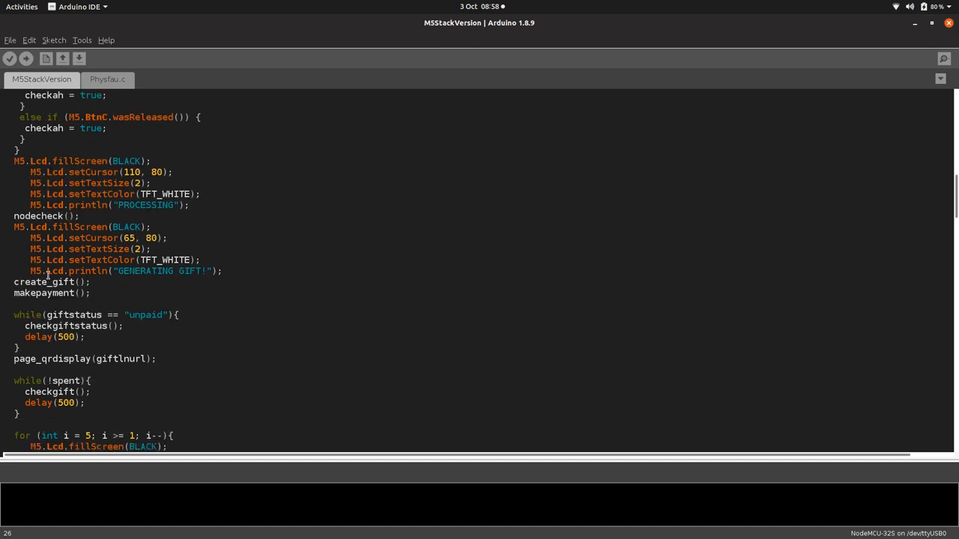
pyautogui.scroll(-3)
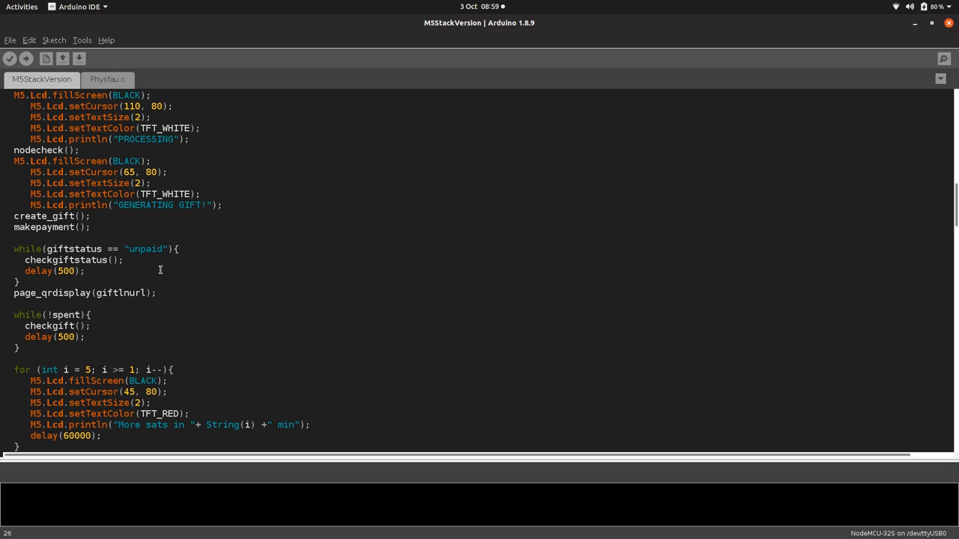
pyautogui.scroll(-3)
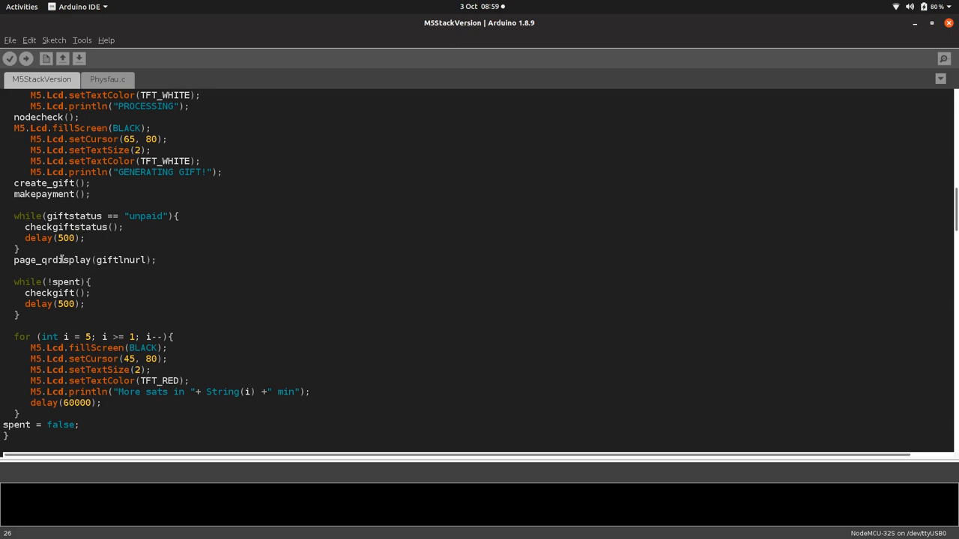
pyautogui.moveTo(171, 261)
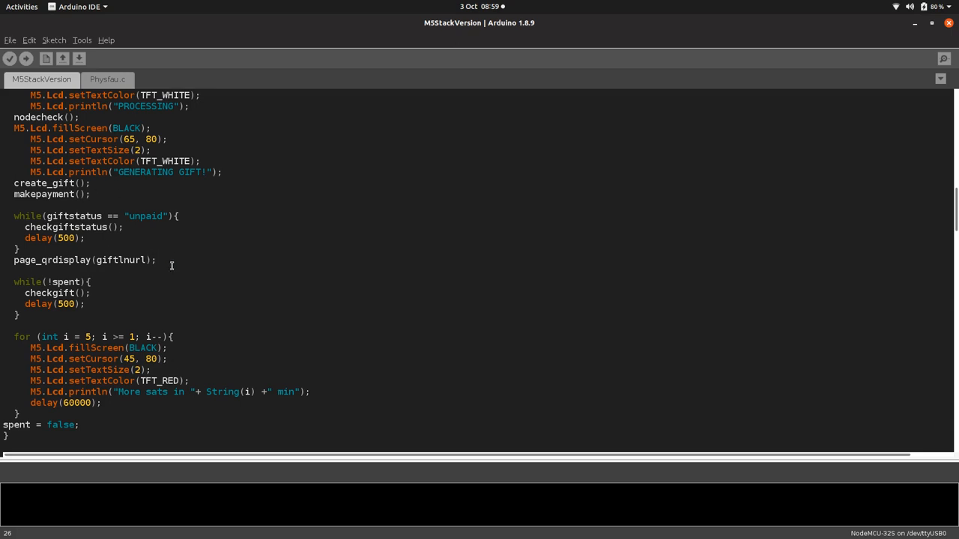
pyautogui.scroll(-3)
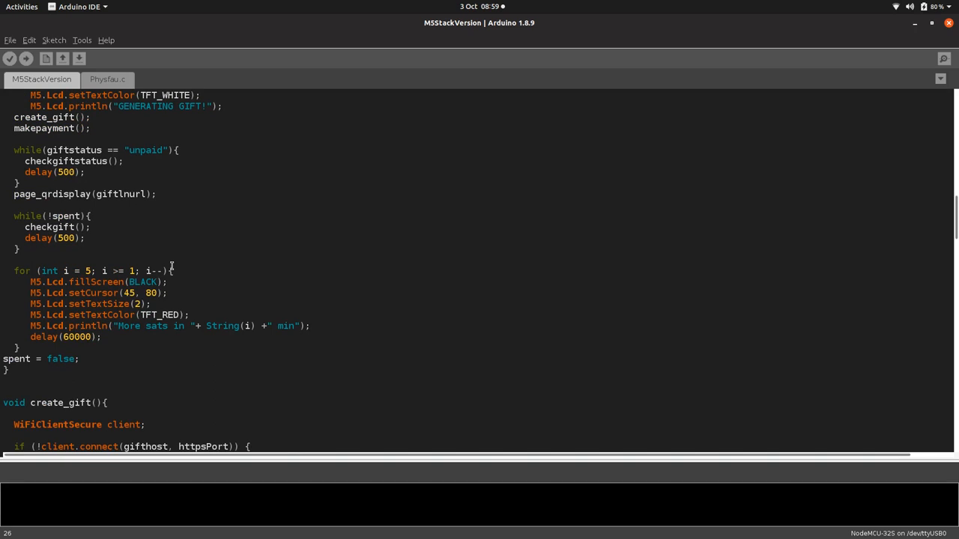
pyautogui.moveTo(216, 307)
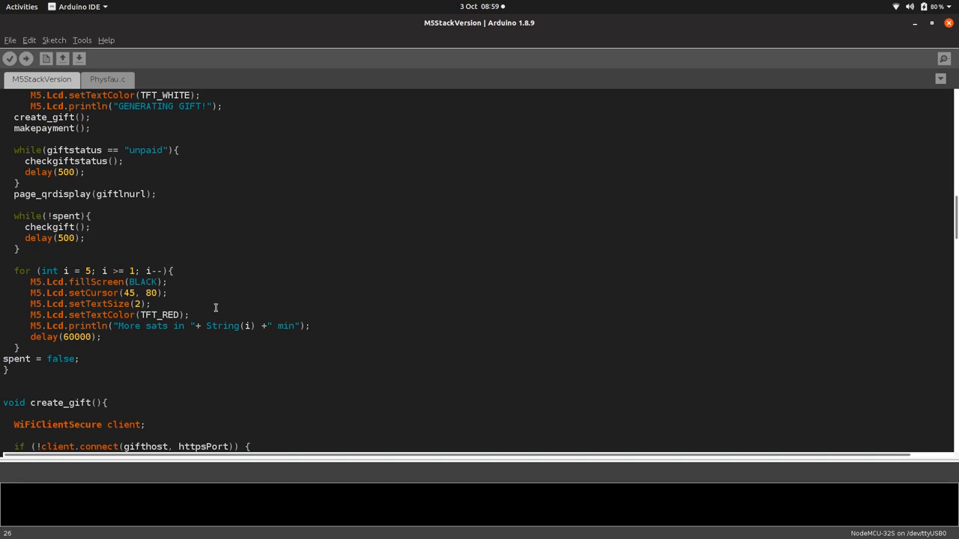
pyautogui.scroll(-3)
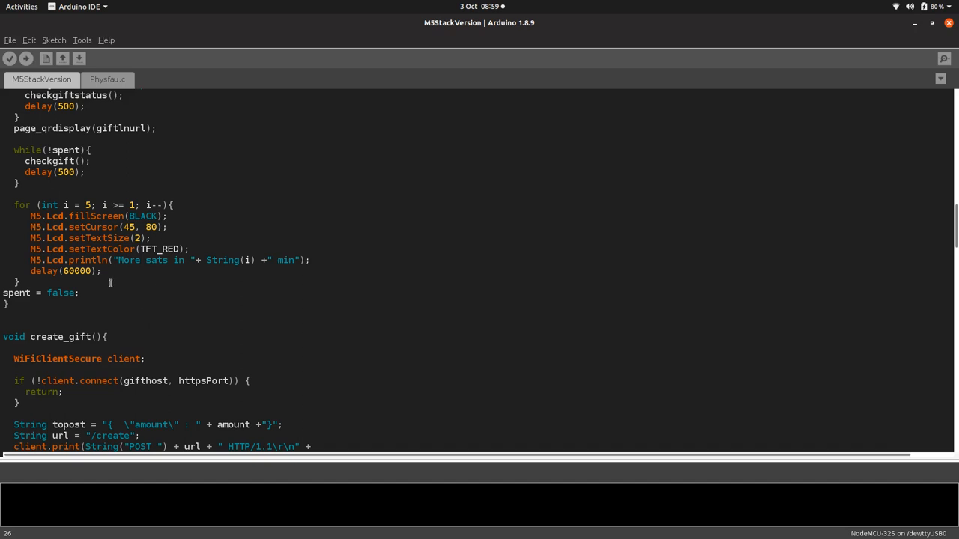
pyautogui.moveTo(84, 293)
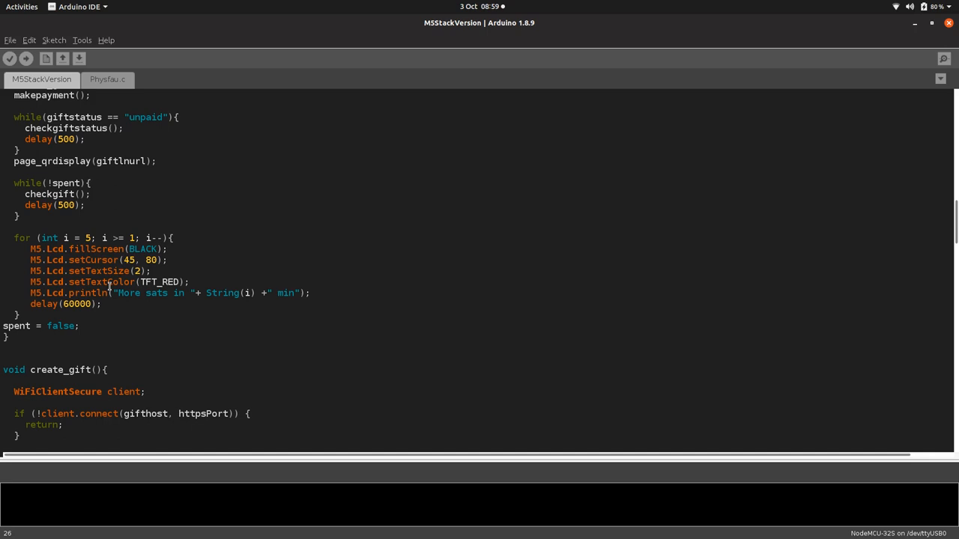
pyautogui.moveTo(95, 333)
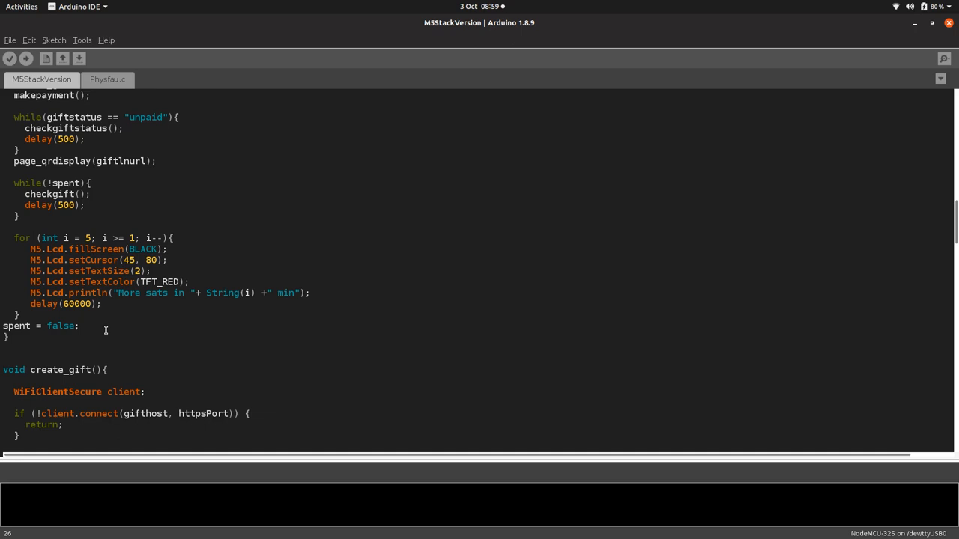
pyautogui.scroll(-3)
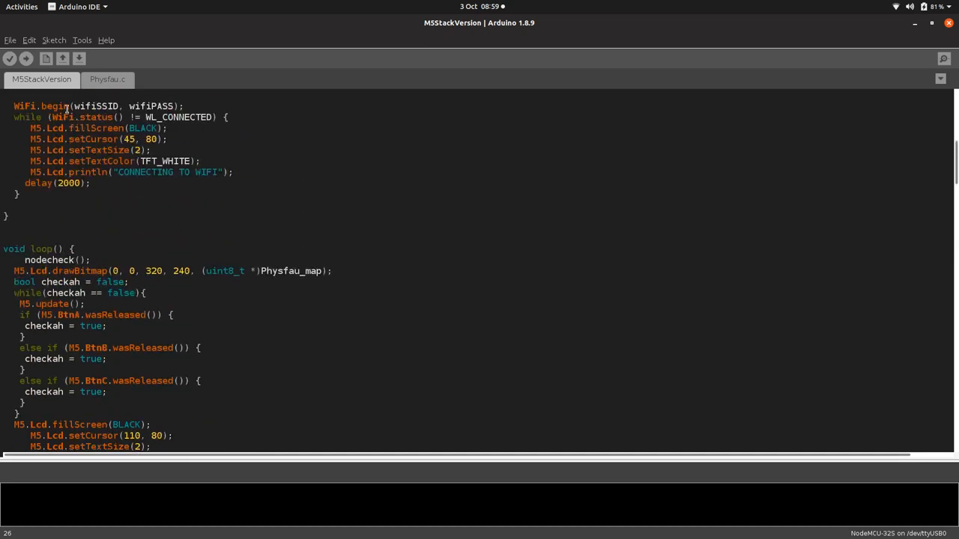
pyautogui.scroll(-3)
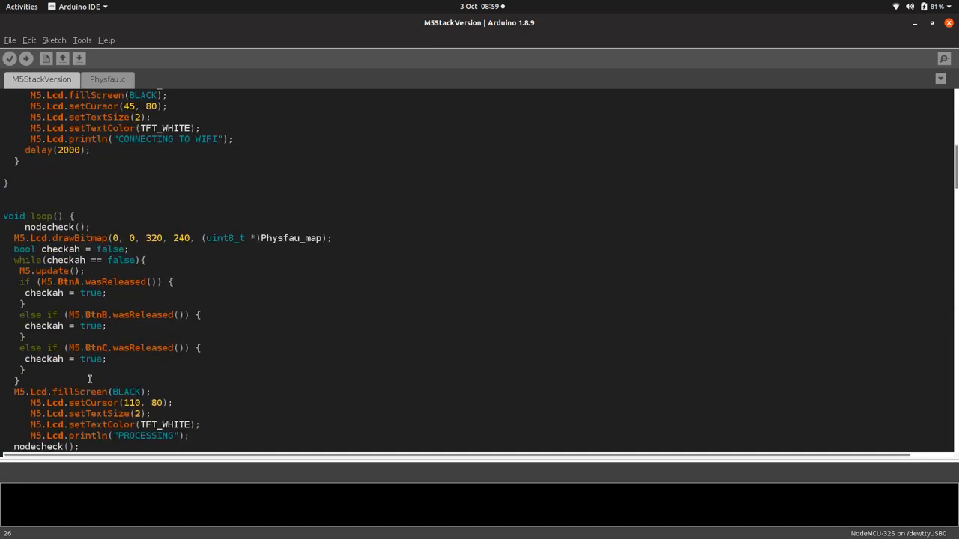
pyautogui.scroll(-3)
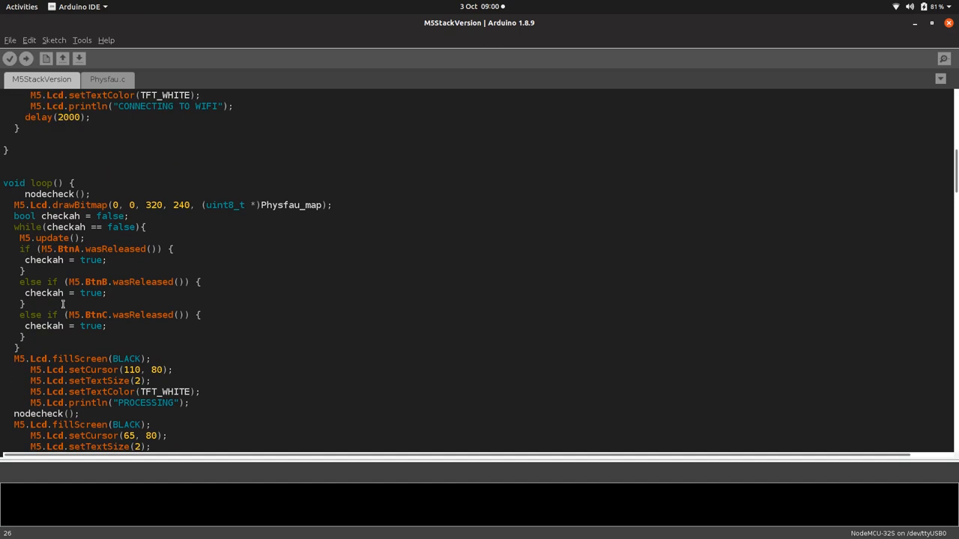
pyautogui.scroll(-3)
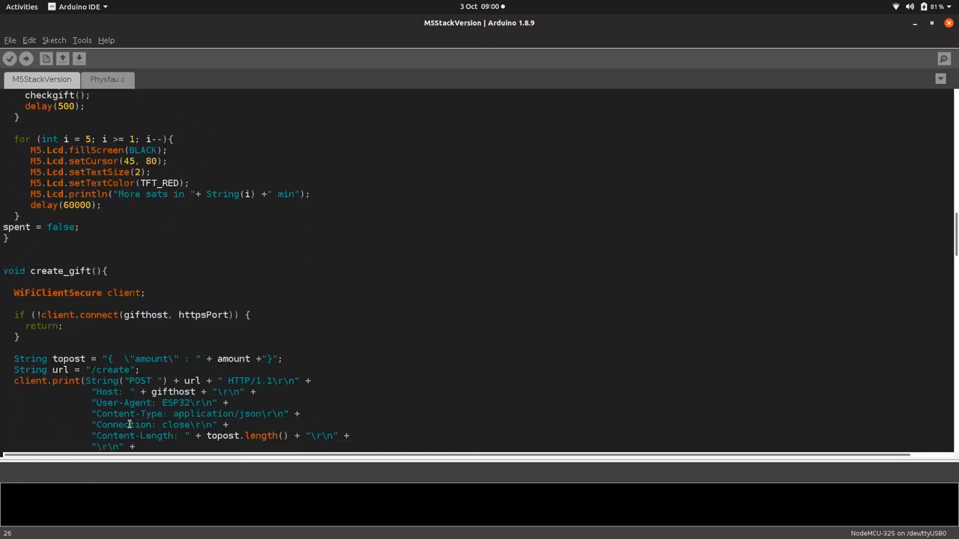
pyautogui.scroll(-3)
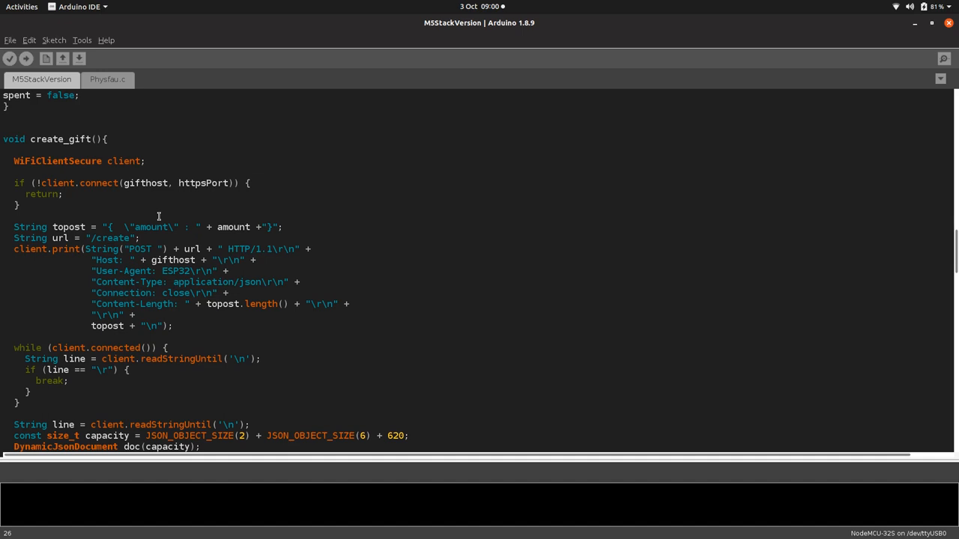
pyautogui.moveTo(218, 354)
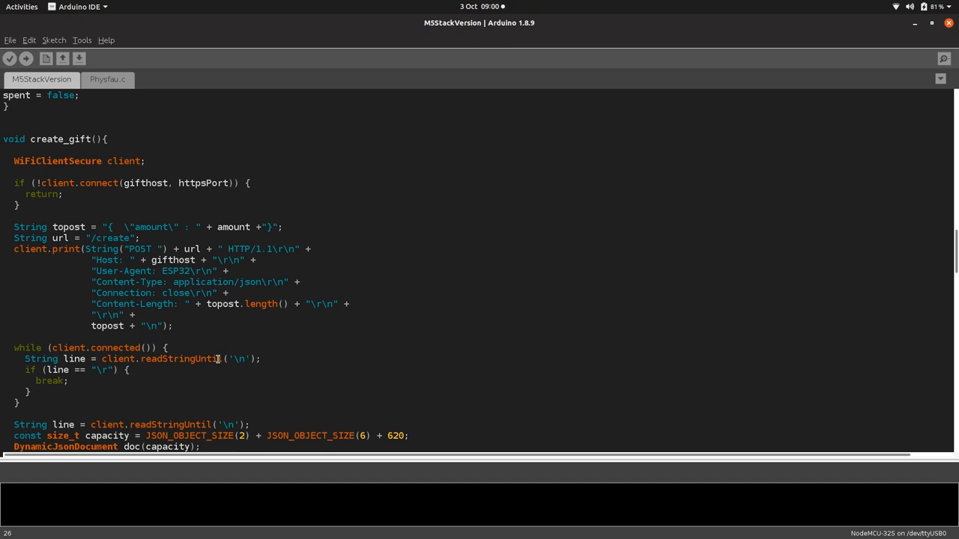
pyautogui.scroll(-3)
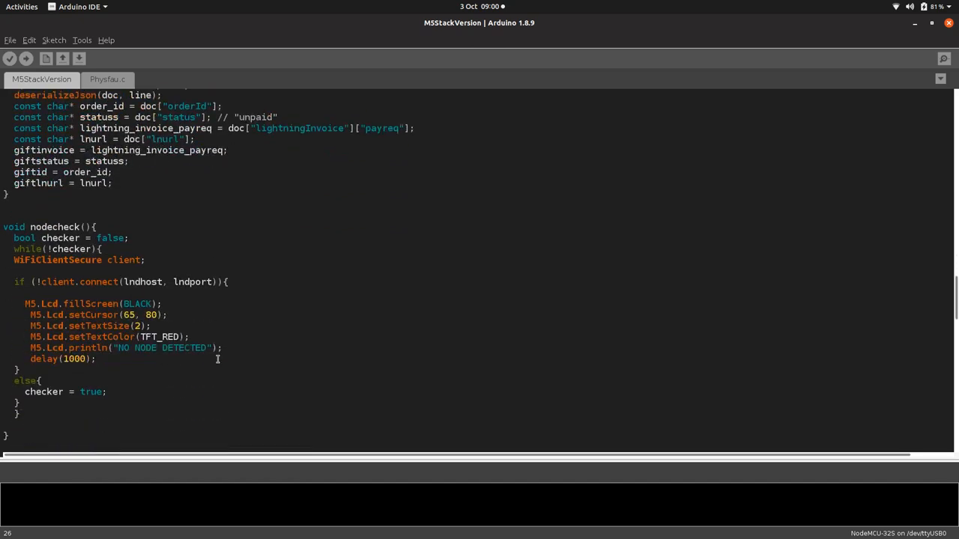
pyautogui.scroll(-3)
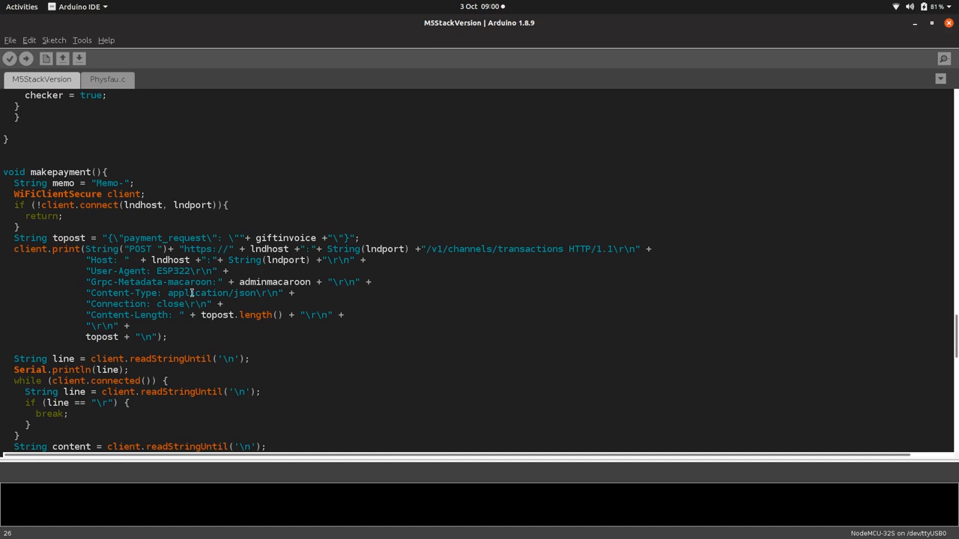
pyautogui.scroll(-3)
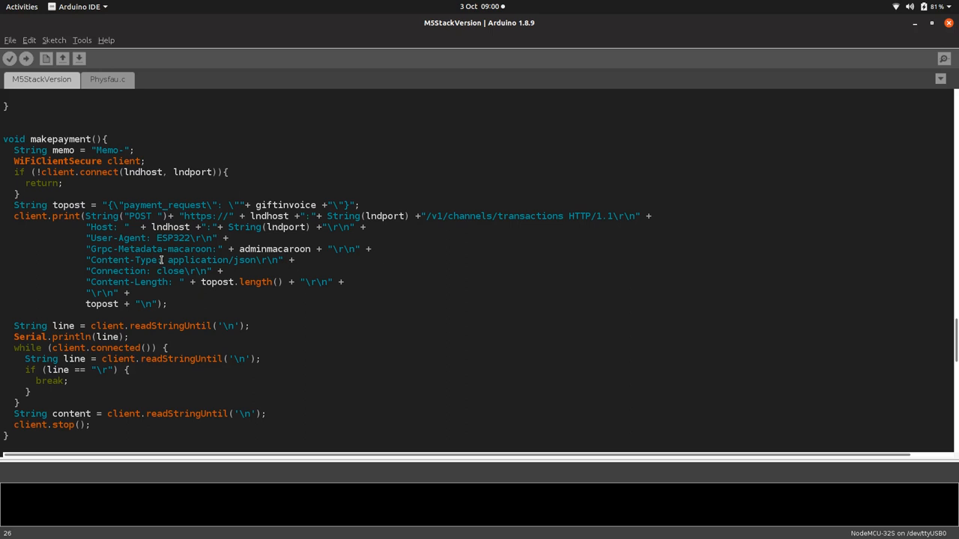
pyautogui.moveTo(168, 396)
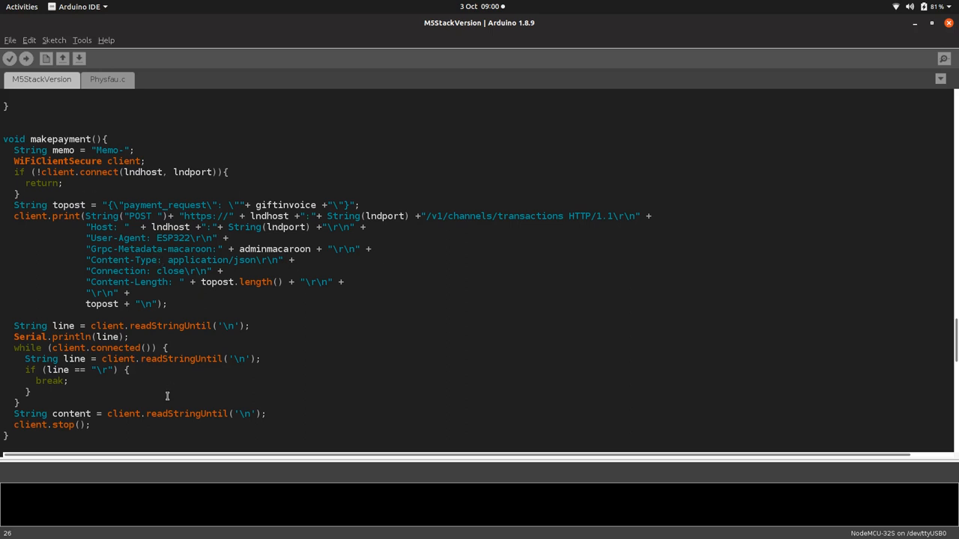
pyautogui.moveTo(210, 390)
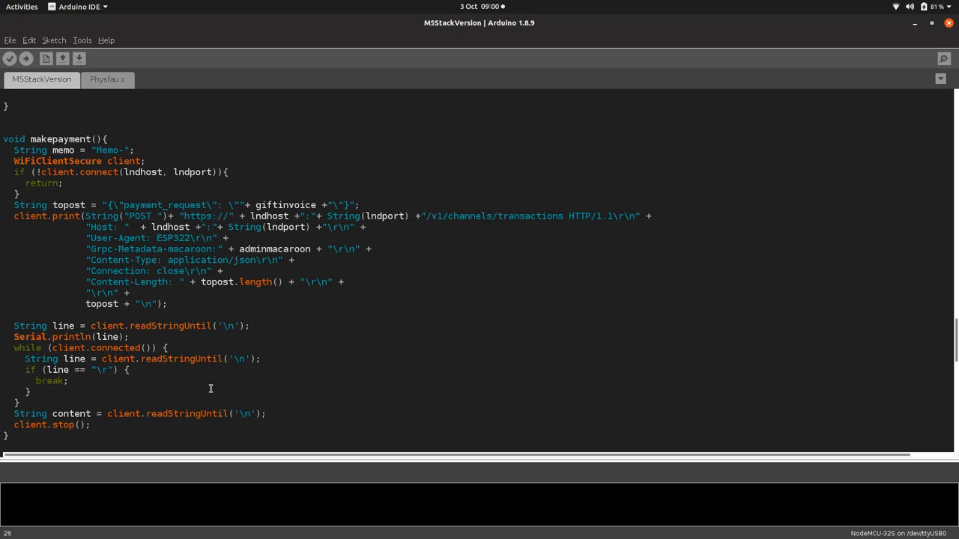
pyautogui.scroll(-3)
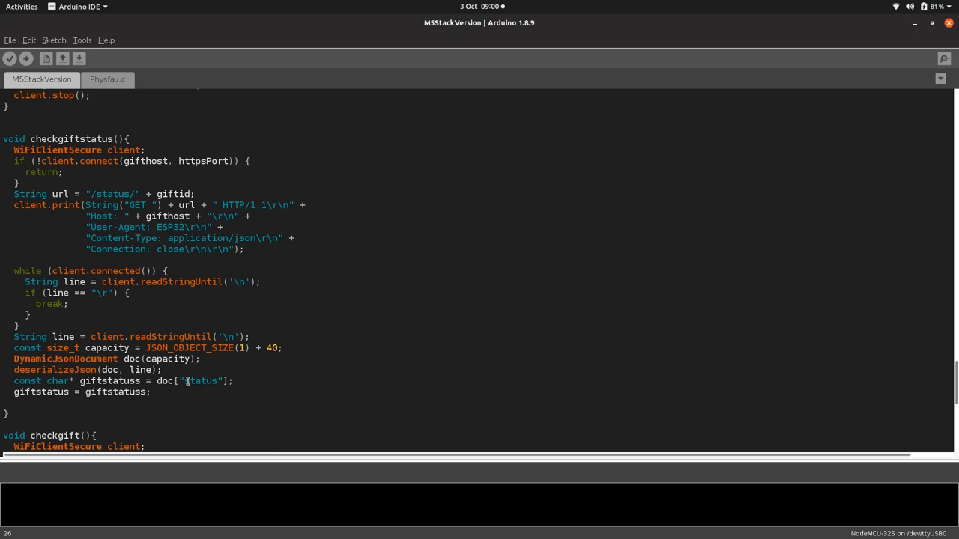
pyautogui.scroll(-3)
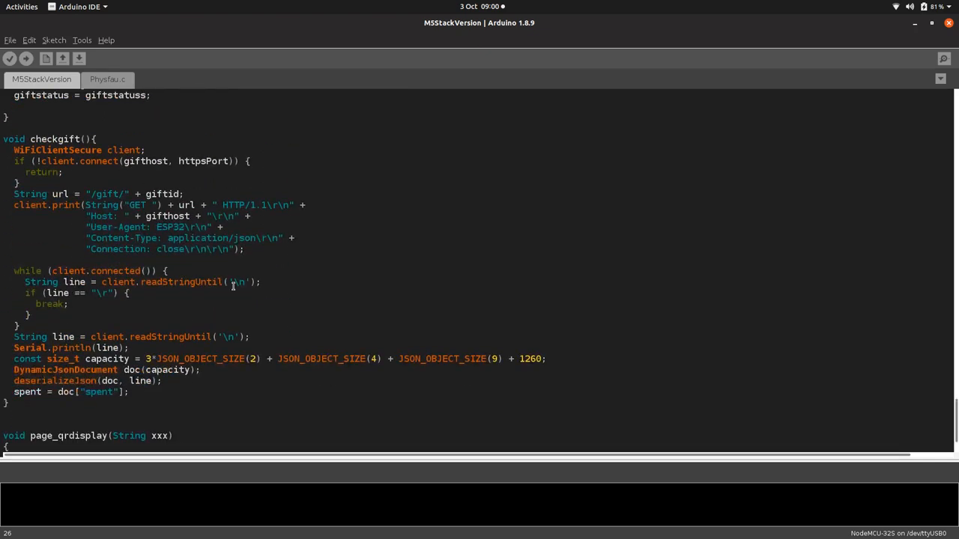
pyautogui.scroll(-3)
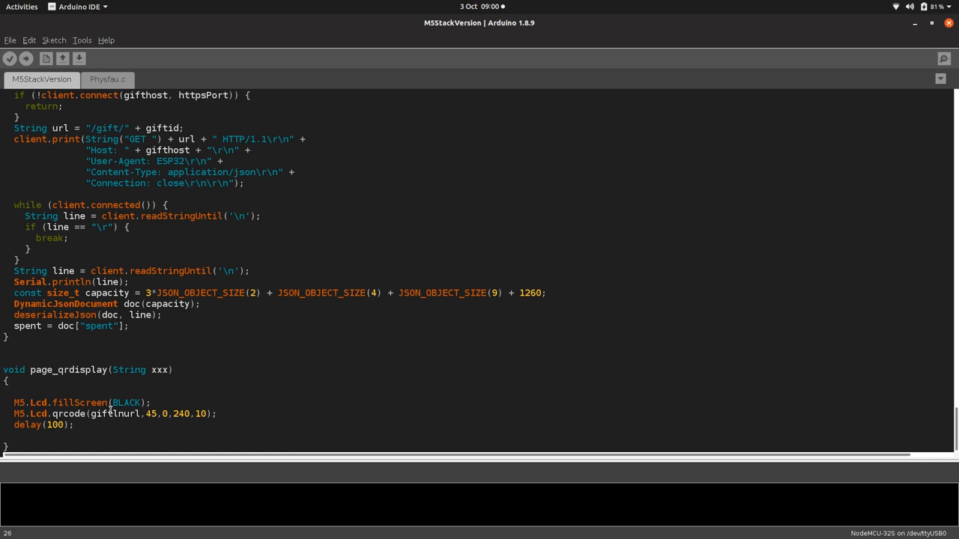
pyautogui.moveTo(219, 371)
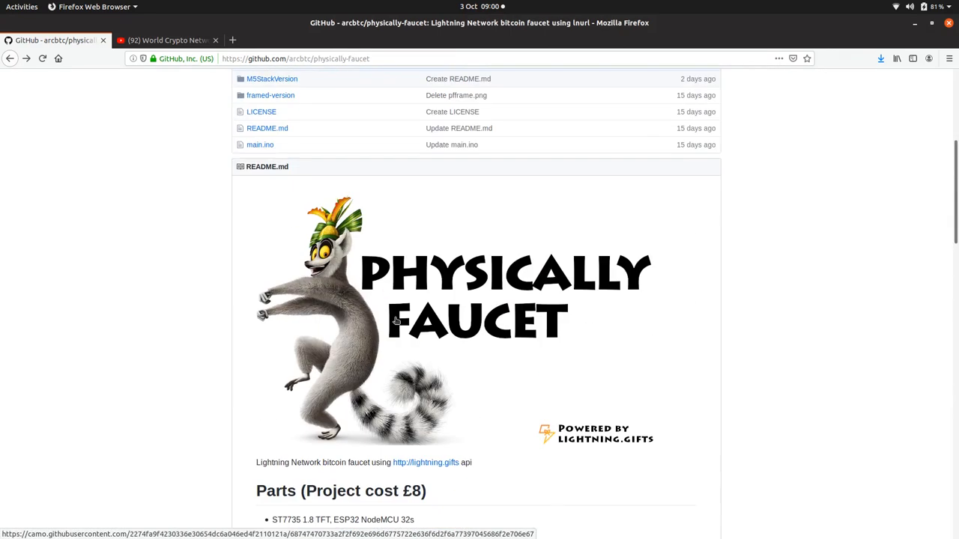
pyautogui.moveTo(755, 314)
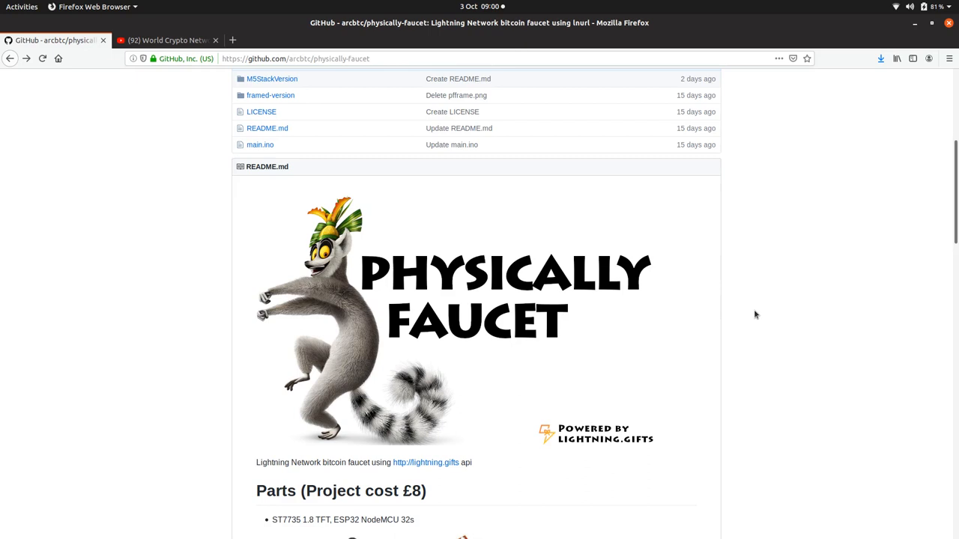
pyautogui.moveTo(640, 345)
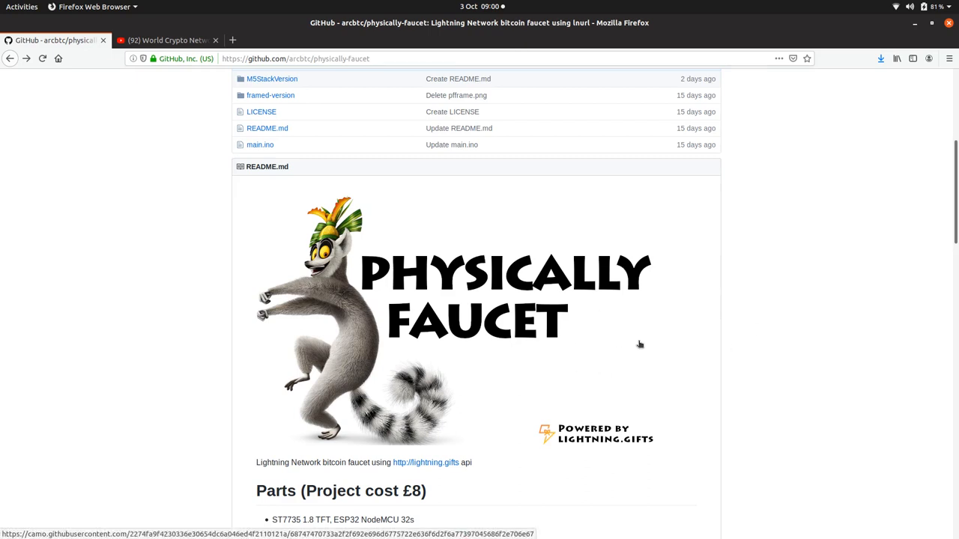